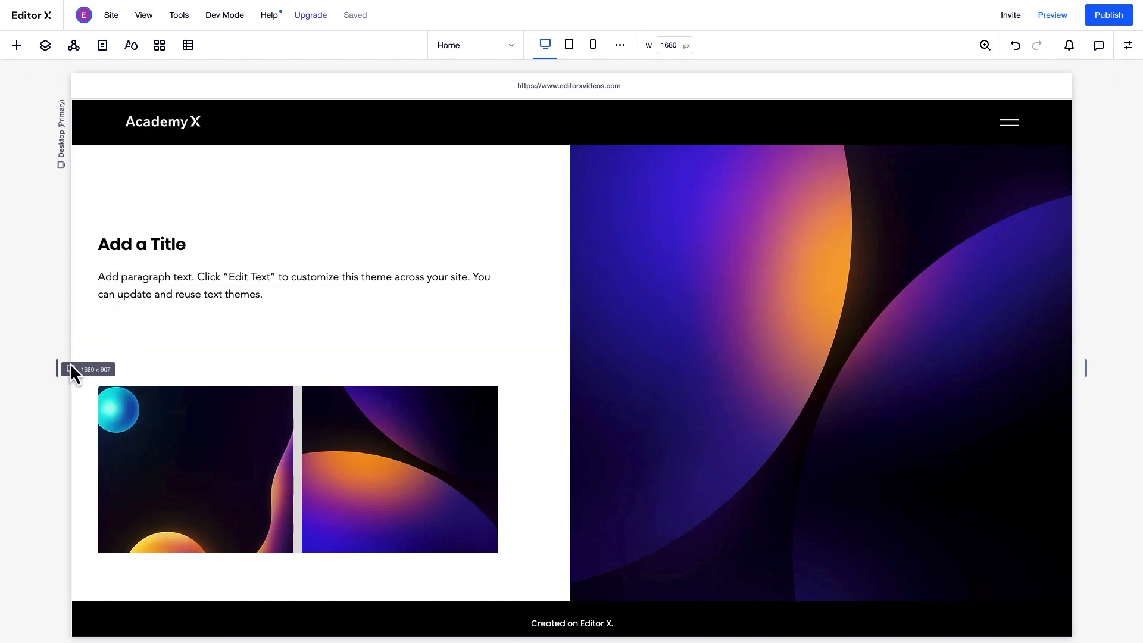
- Preview the section at tablet and mobile widths, narrowing the canvas, then return to Desktop
click(569, 45)
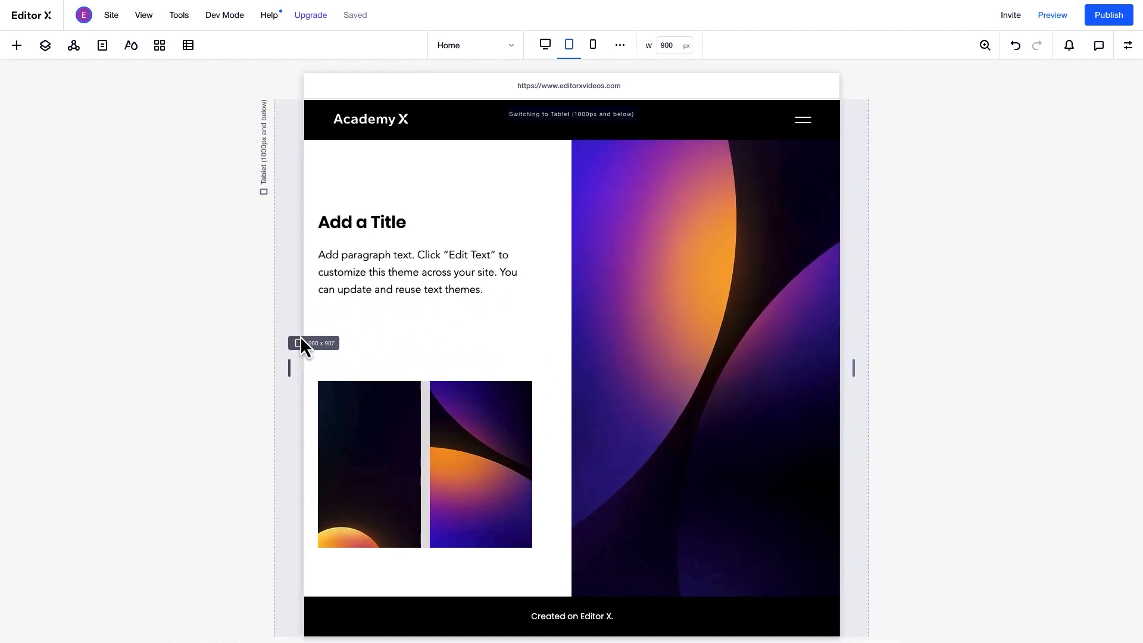
drag(289, 367, 319, 371)
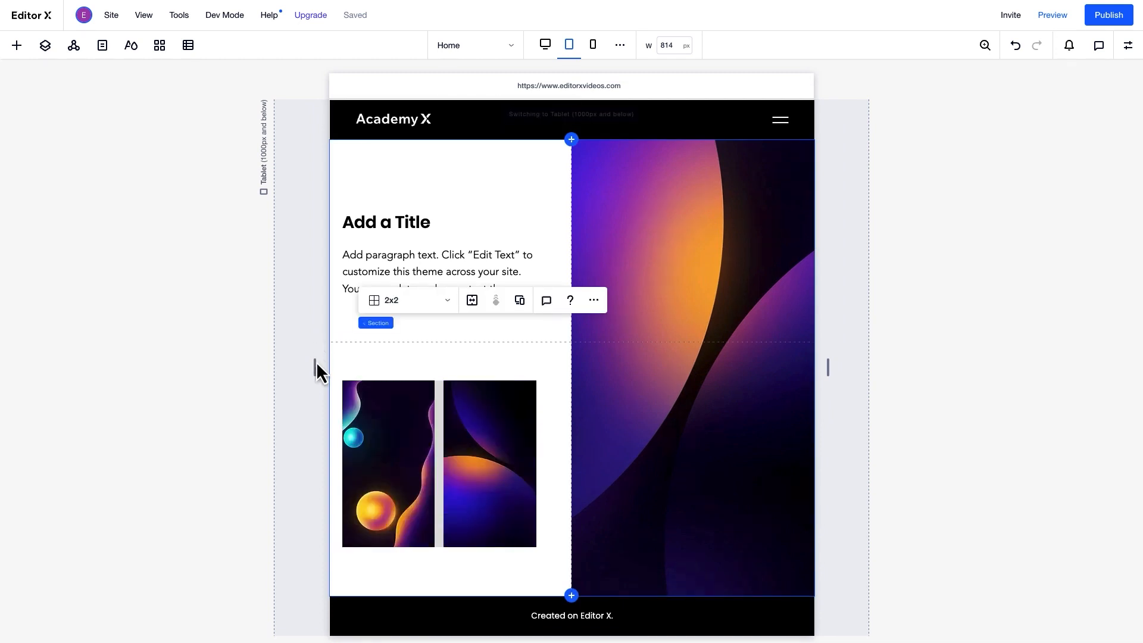
click(592, 44)
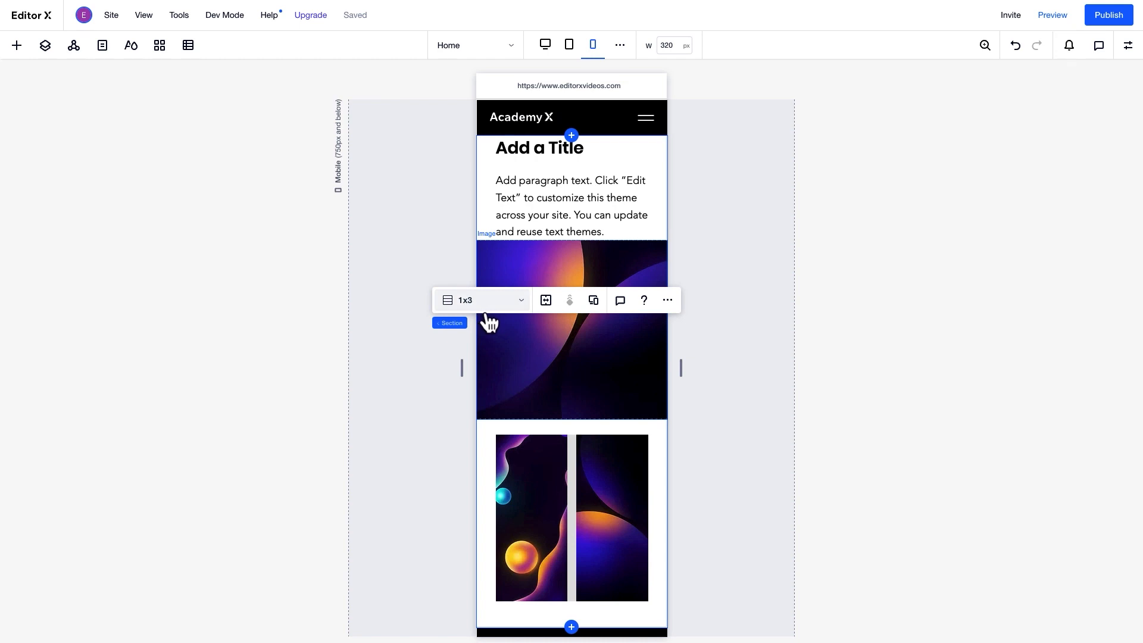
click(545, 45)
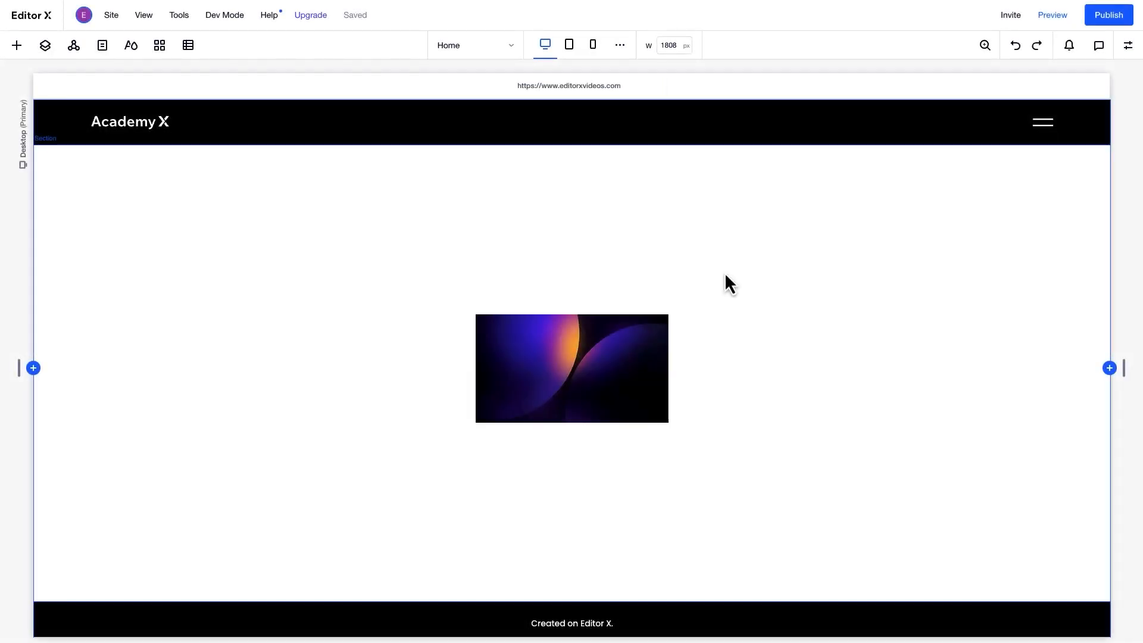
- Move the lone image toward the section's bottom-right corner and select the section
click(729, 283)
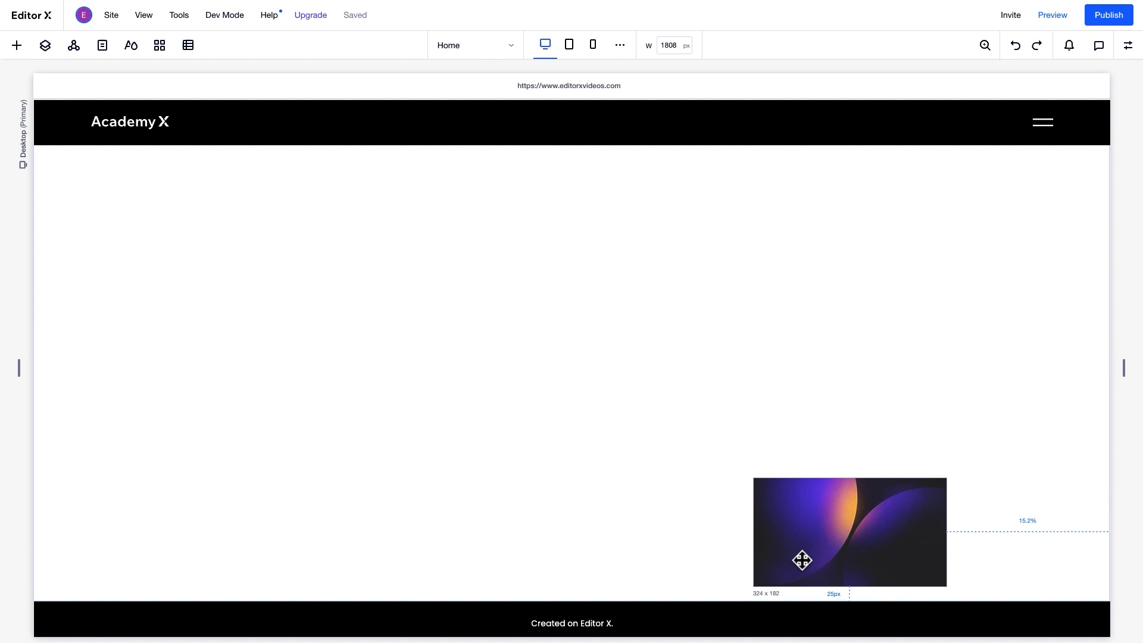
click(848, 531)
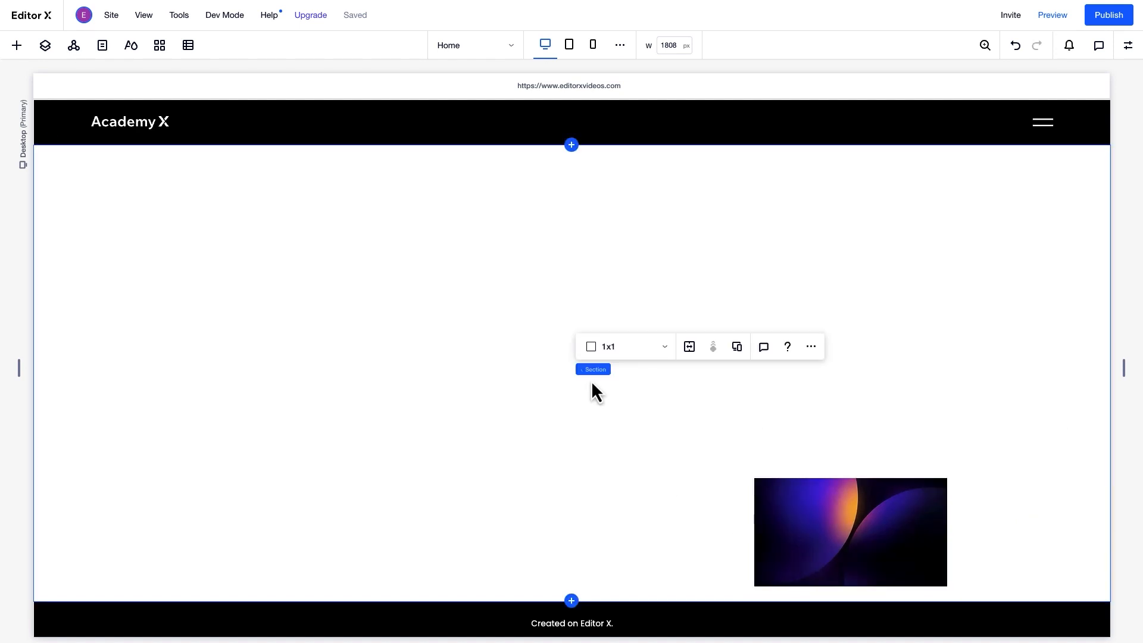
- Choose the 2x2 layout from the section toolbar's layout dropdown
click(623, 345)
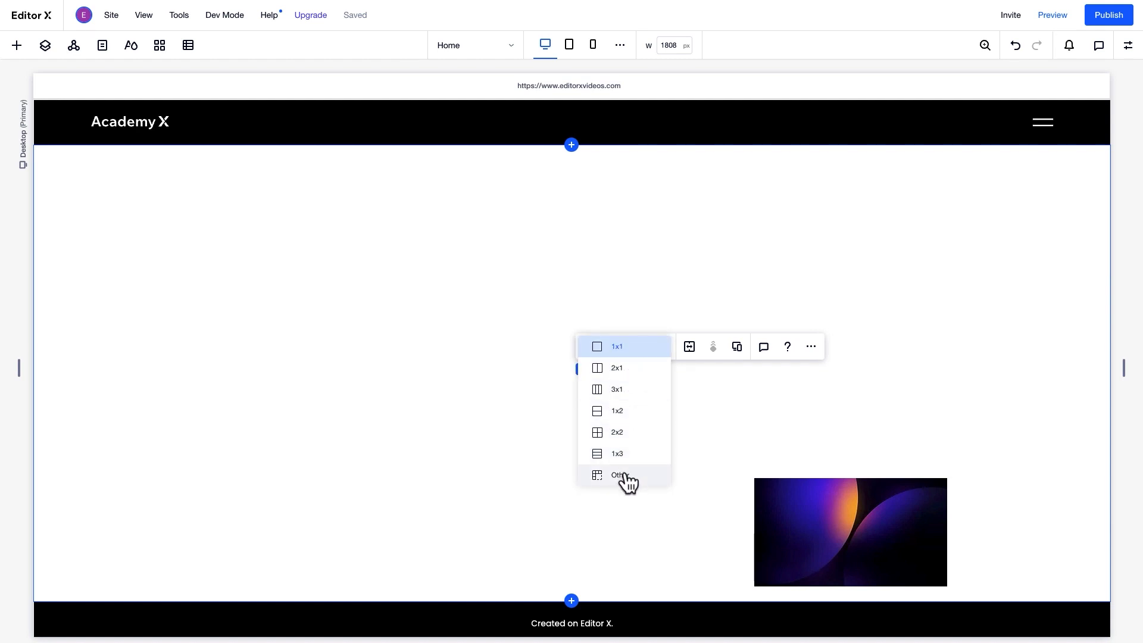
mouse_move(636, 437)
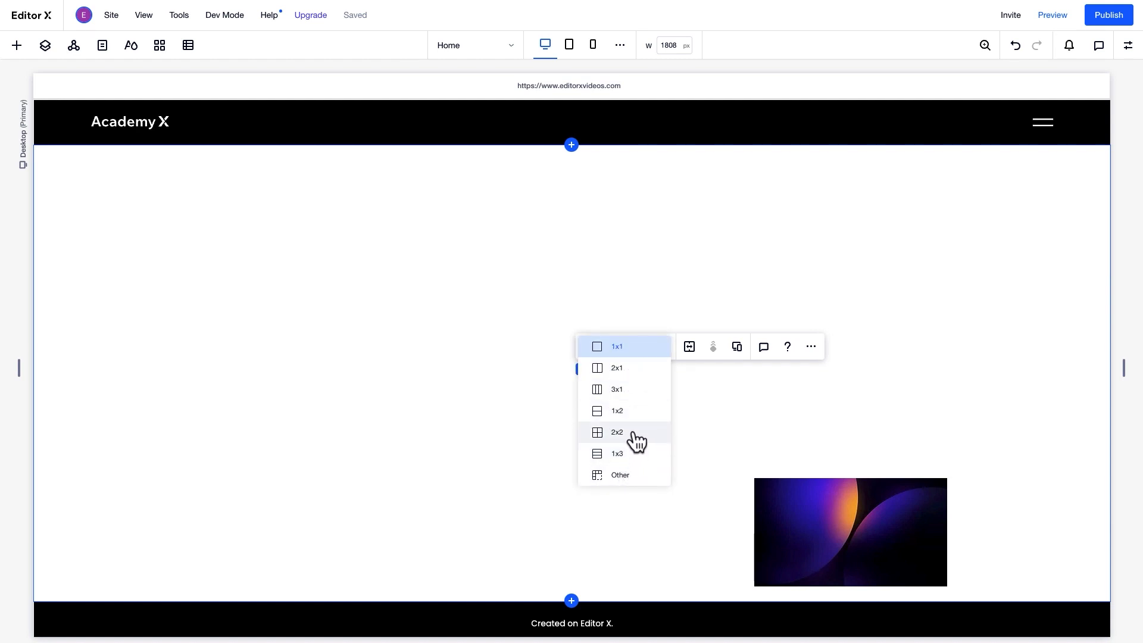
click(617, 432)
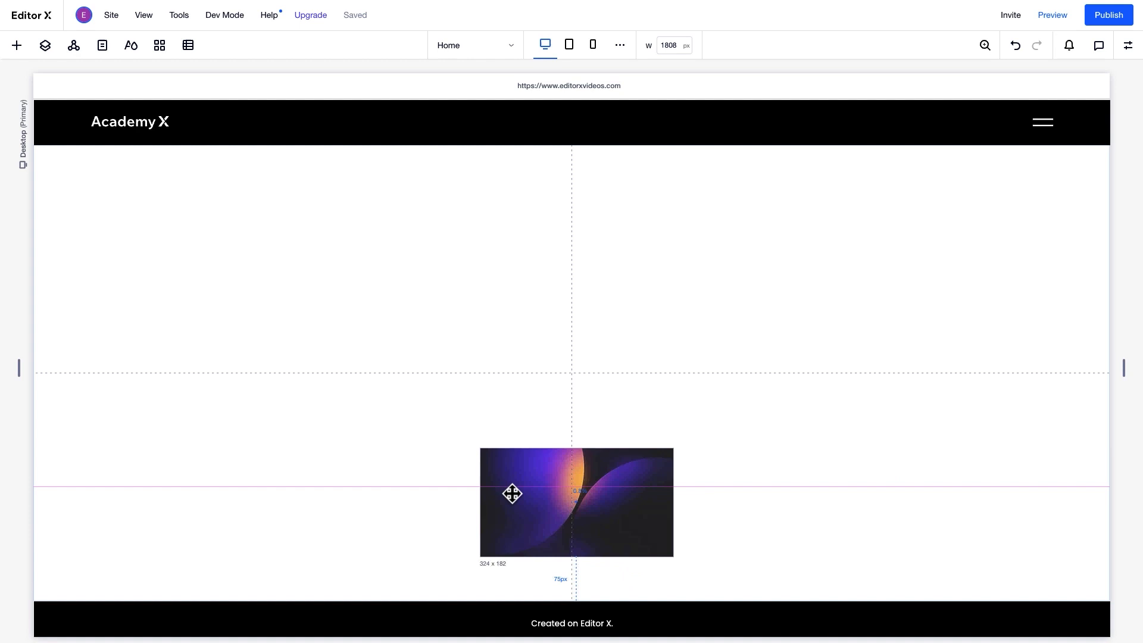
- Drag the image into the bottom-right grid cell and stretch it edge to edge
drag(512, 501, 422, 246)
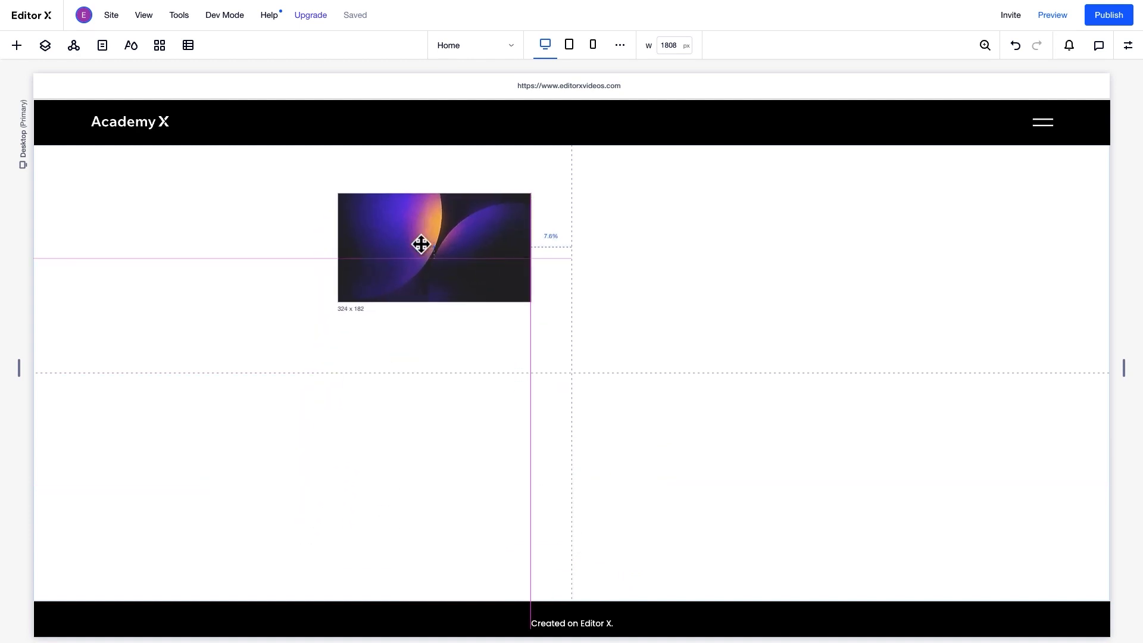
drag(422, 244, 410, 270)
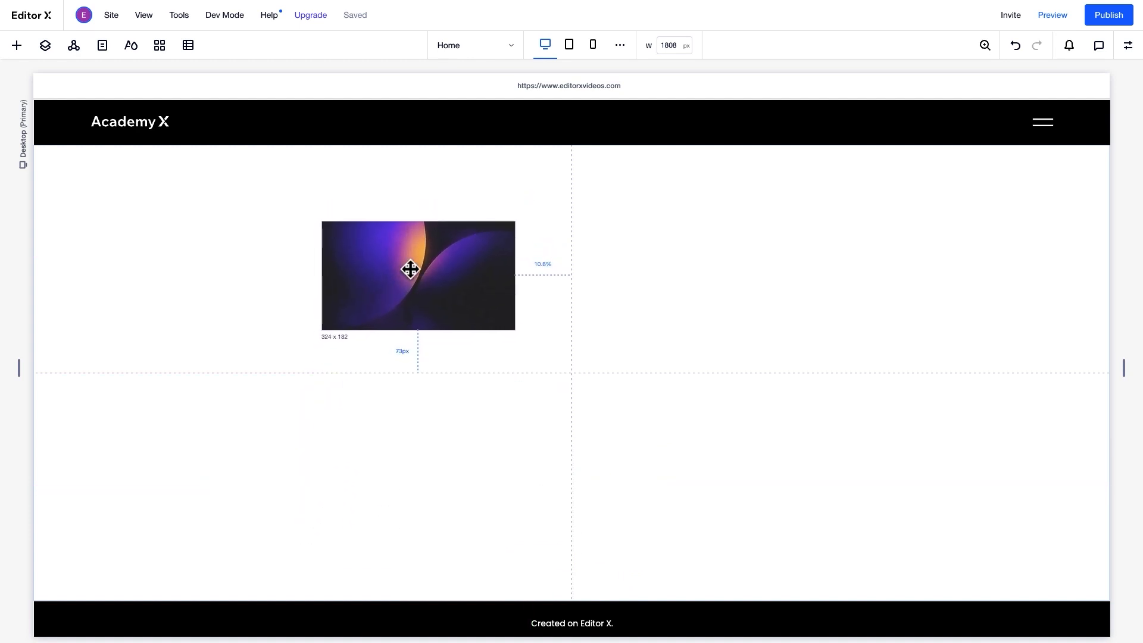
drag(410, 269, 682, 284)
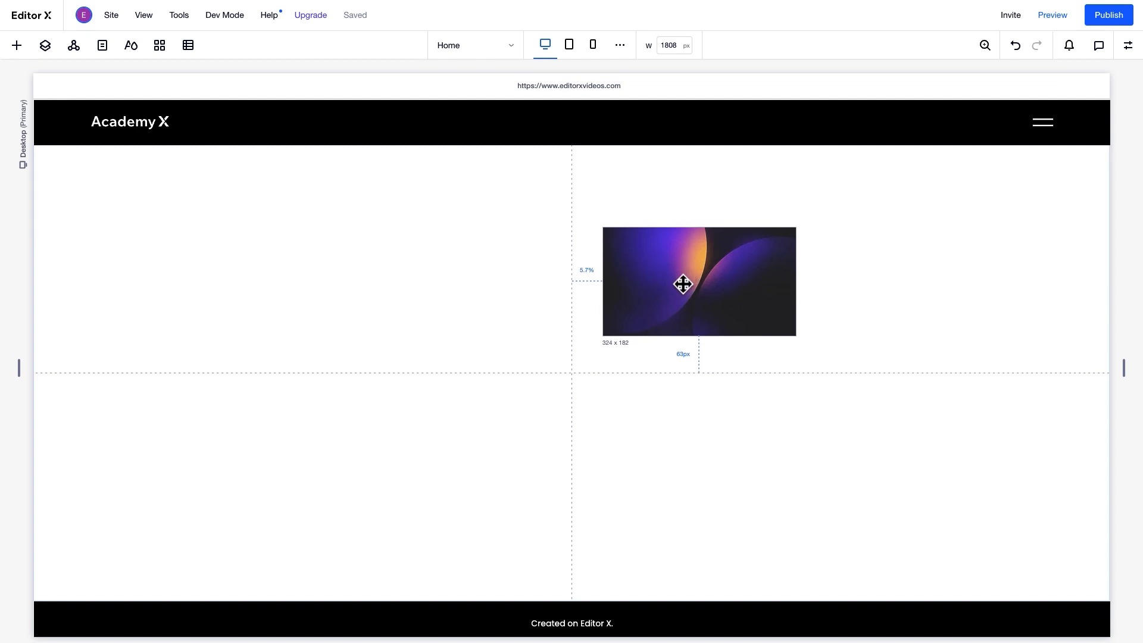
drag(684, 284, 690, 480)
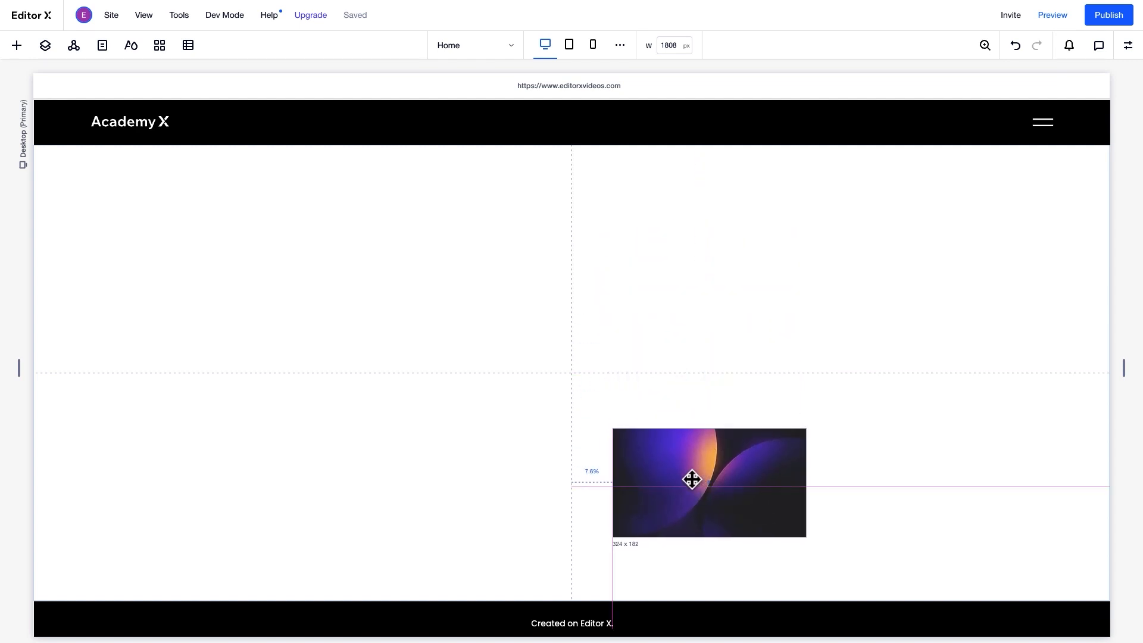
click(708, 481)
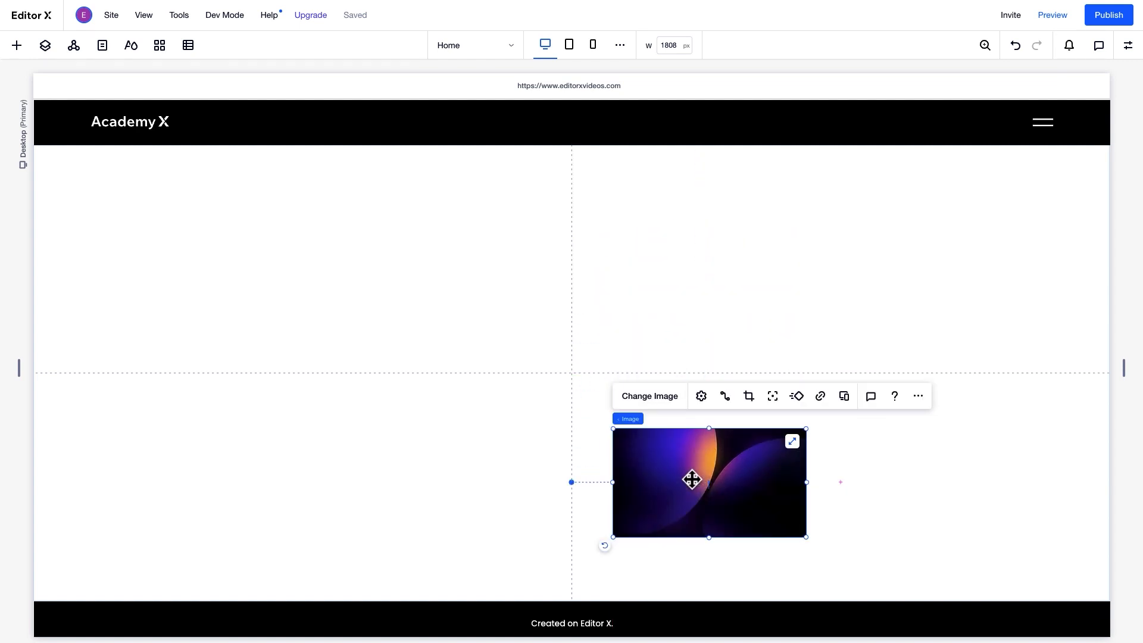
mouse_move(792, 442)
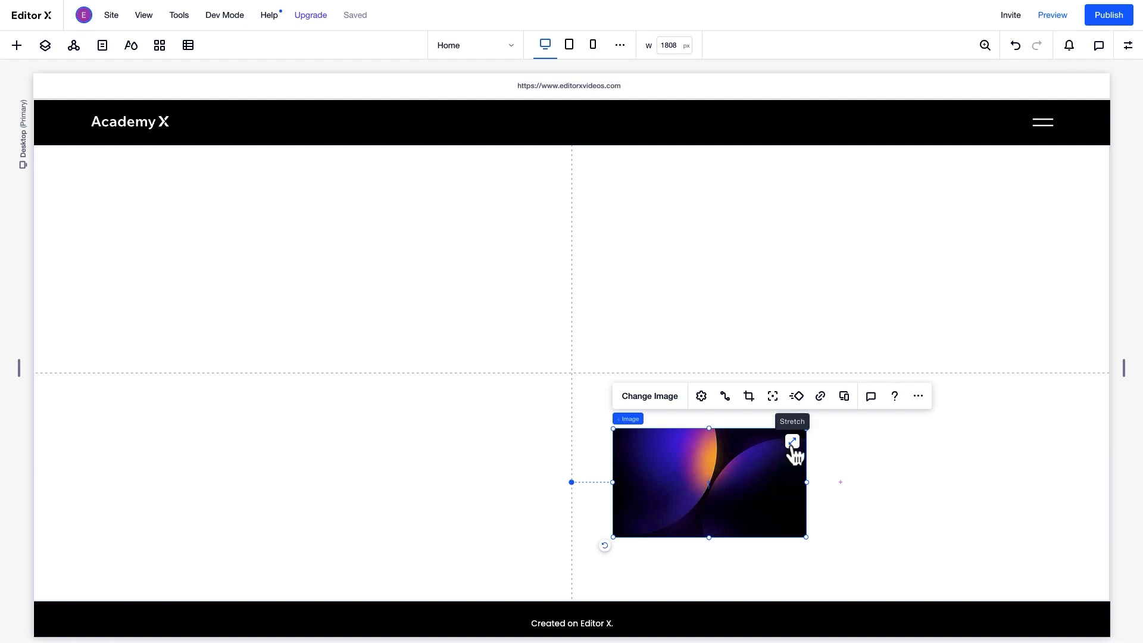
click(792, 441)
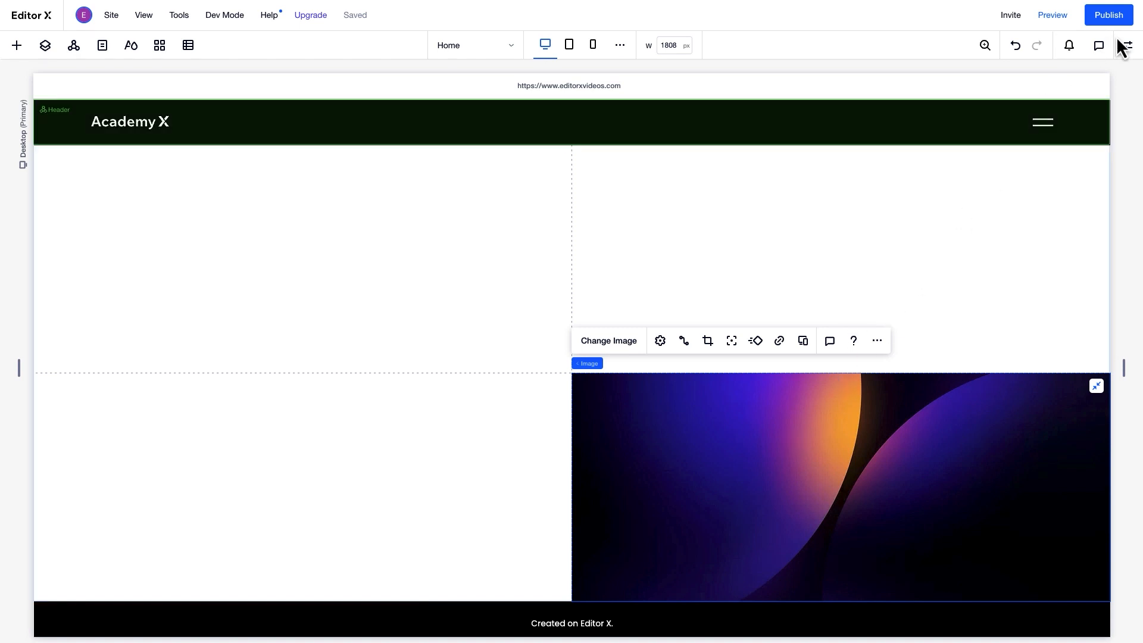
- Set the image's rows from 1 to 2 in the Inspector and add title and paragraph text
click(1126, 45)
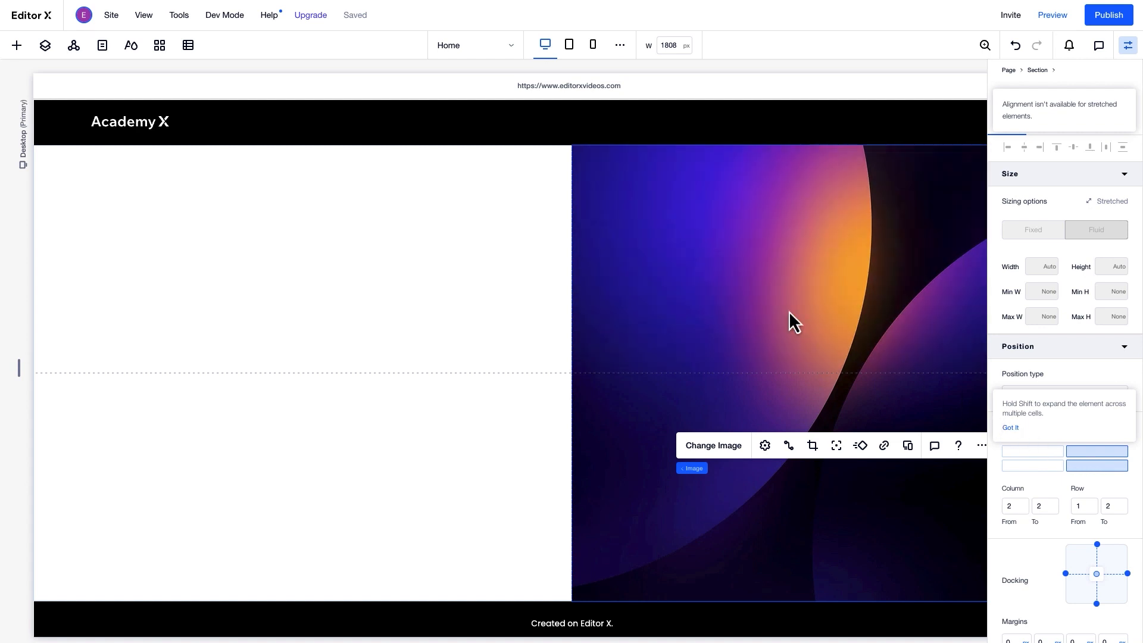
click(143, 14)
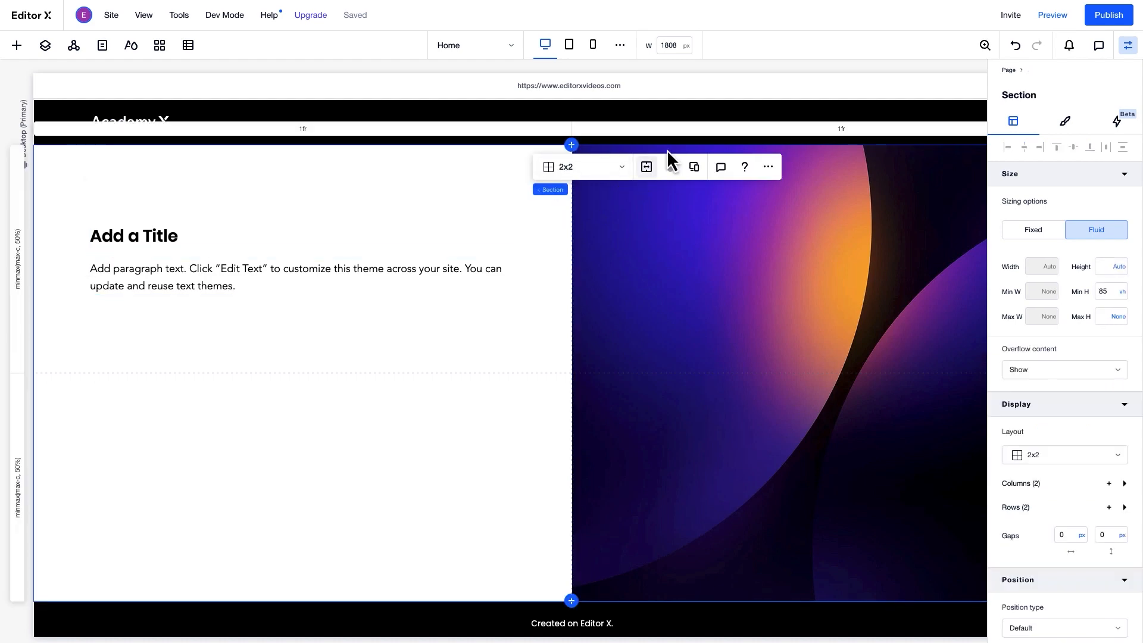
- Enter 2 as column 2's size, giving columns of 1fr and 2fr
click(1124, 484)
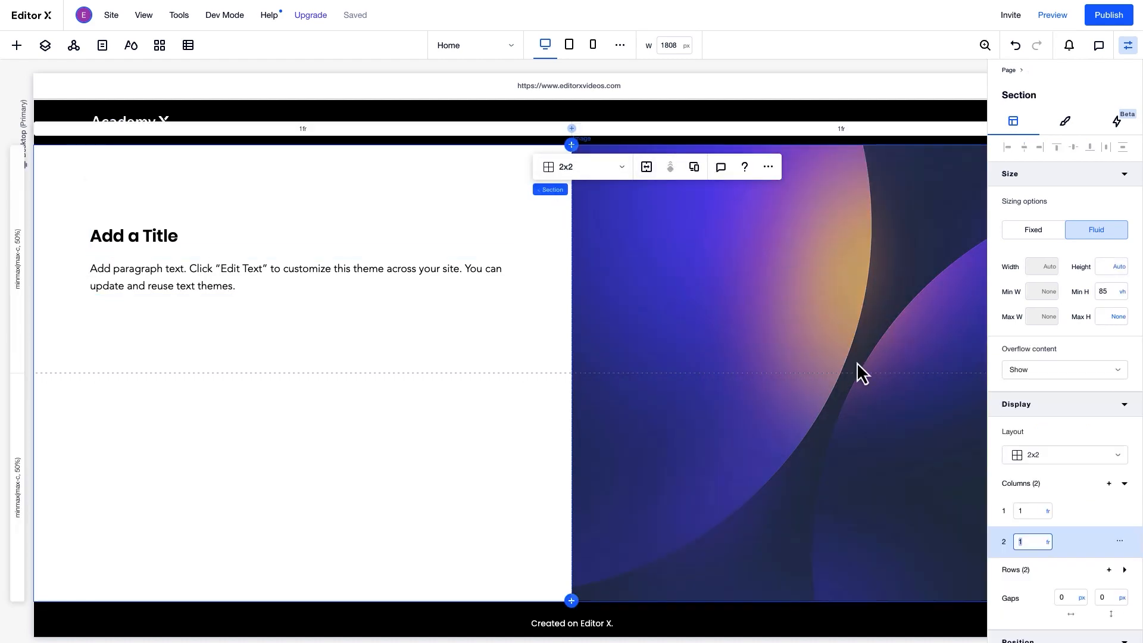
text(2)
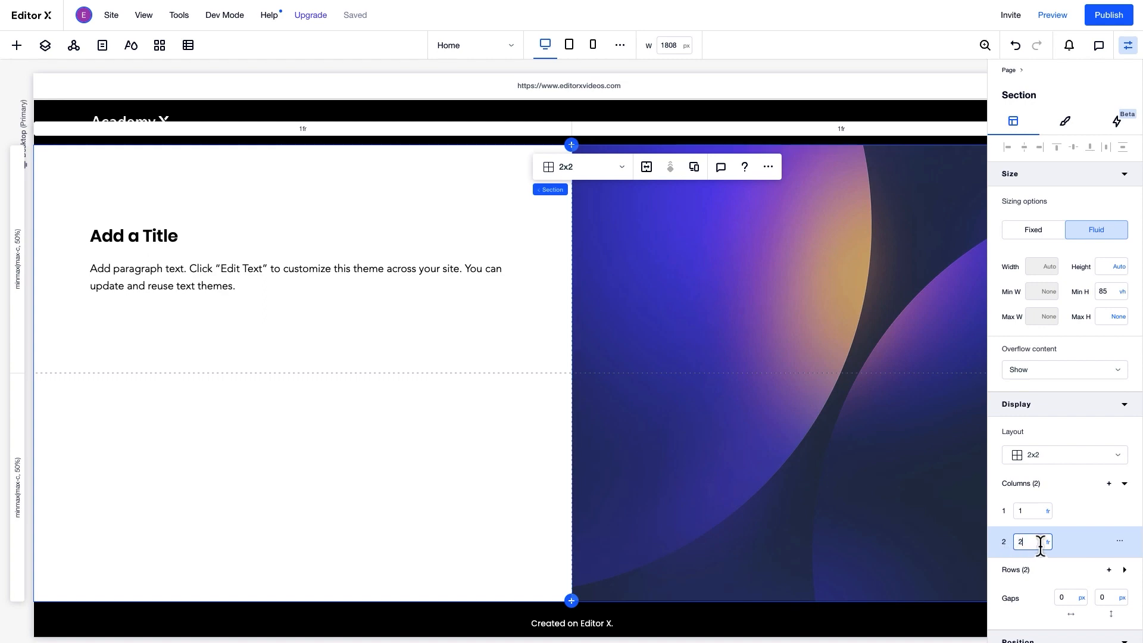
click(1035, 541)
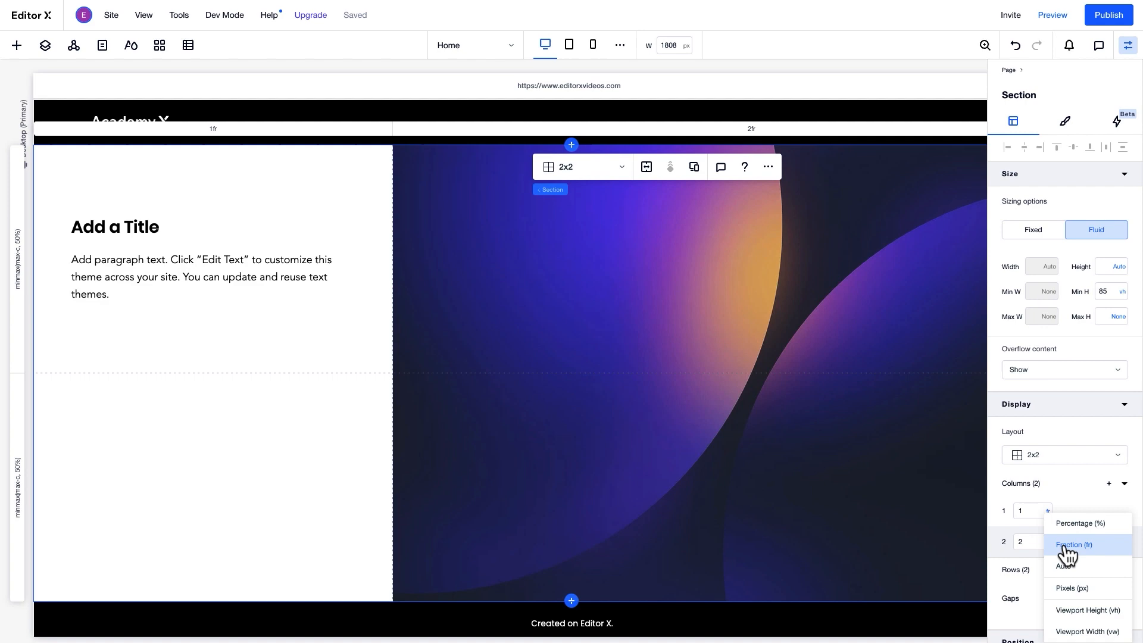
mouse_move(1075, 613)
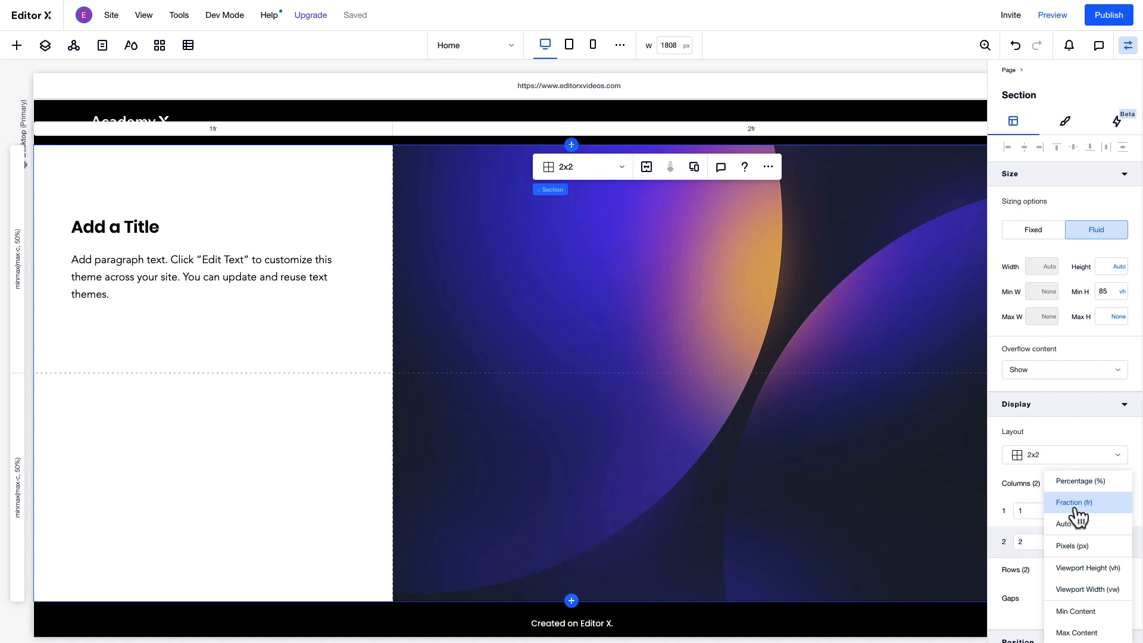
- Keep fr units, add a column left of column 2, then delete that extra column
click(1073, 501)
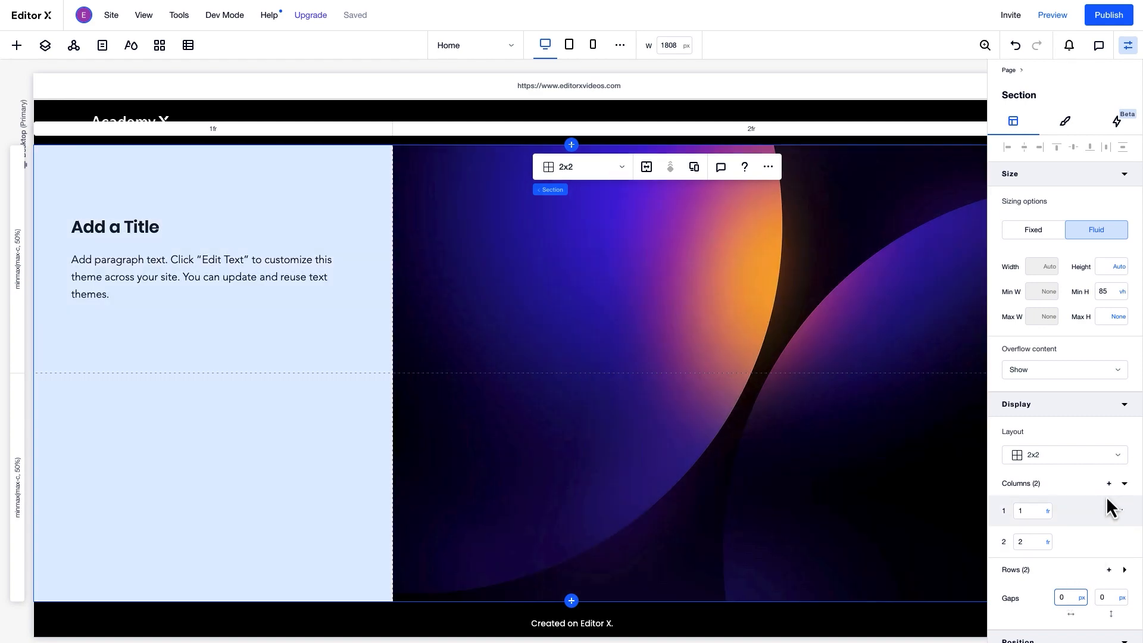
mouse_move(1109, 483)
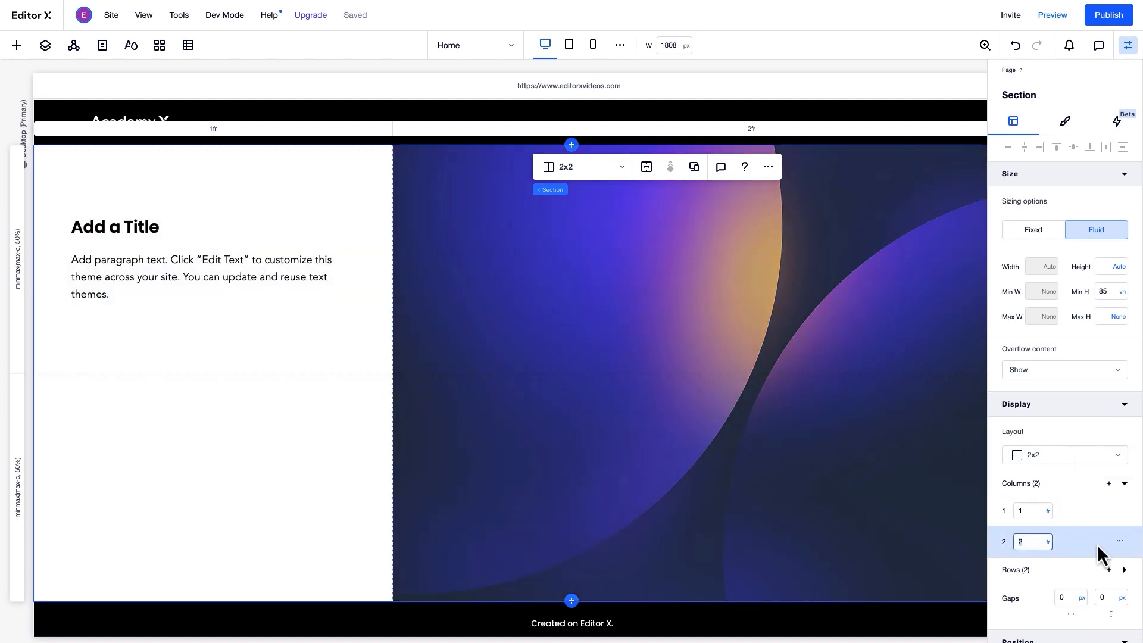
click(1119, 539)
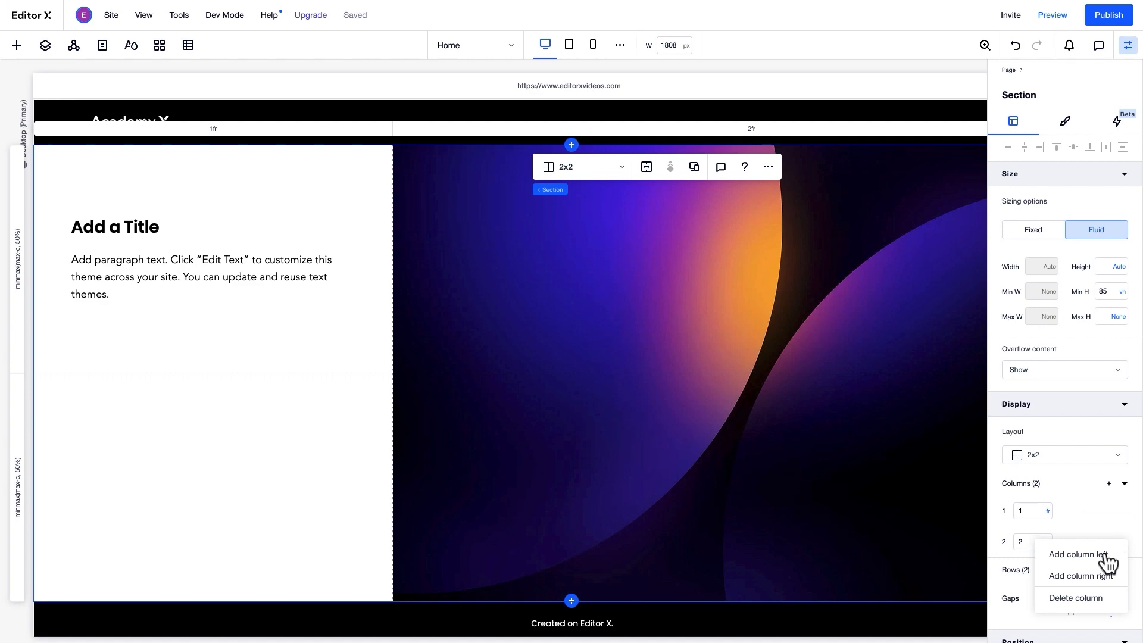
click(1074, 554)
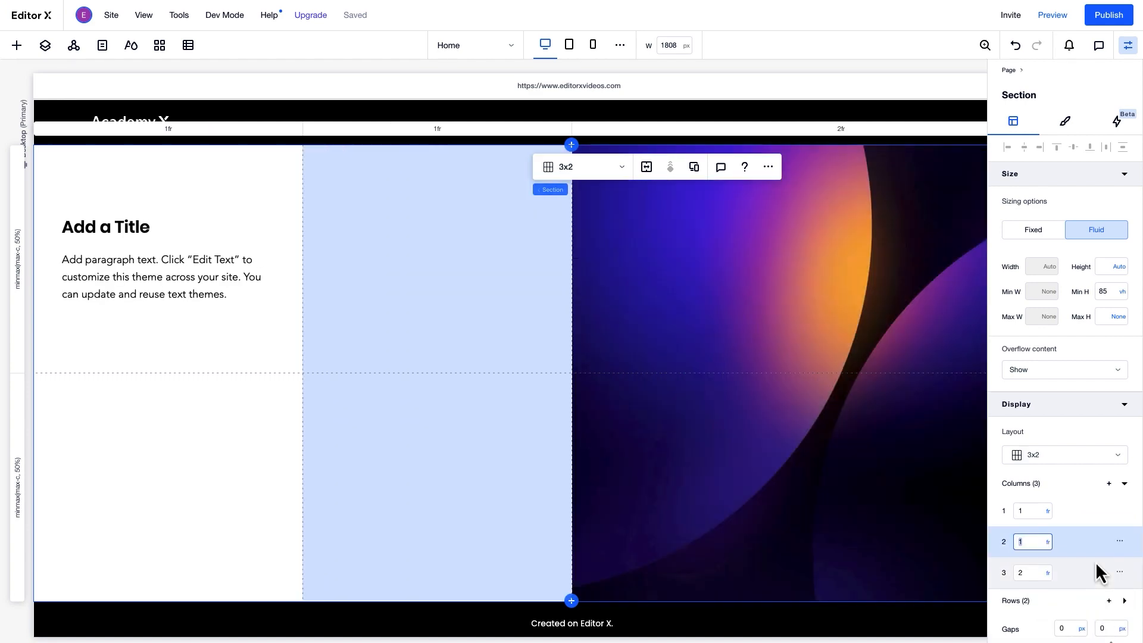
click(1120, 541)
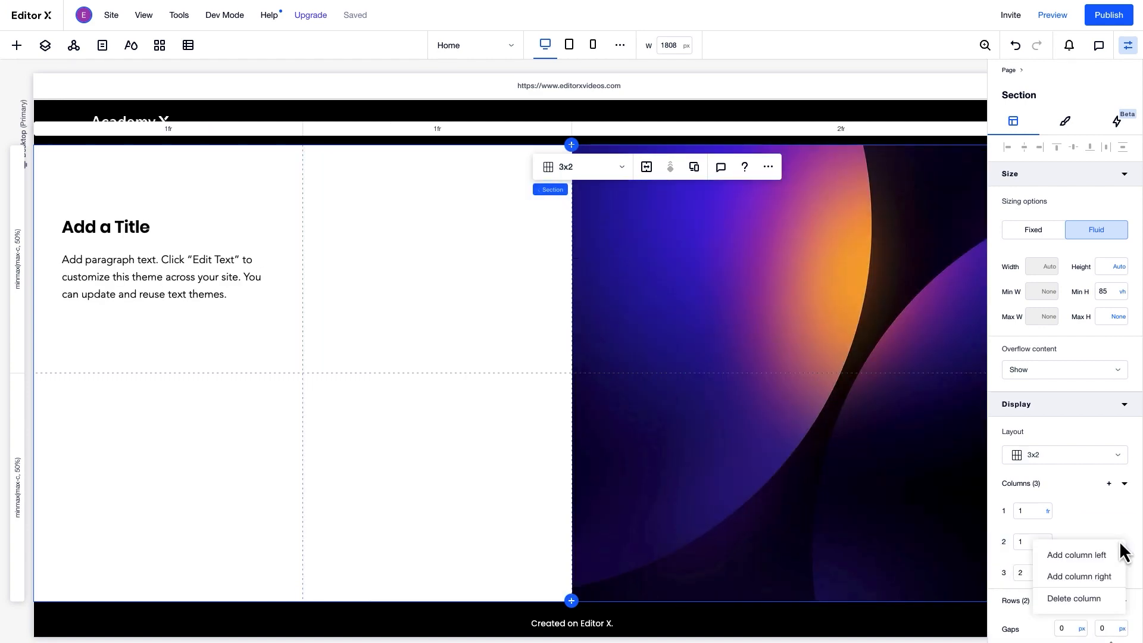
click(1073, 598)
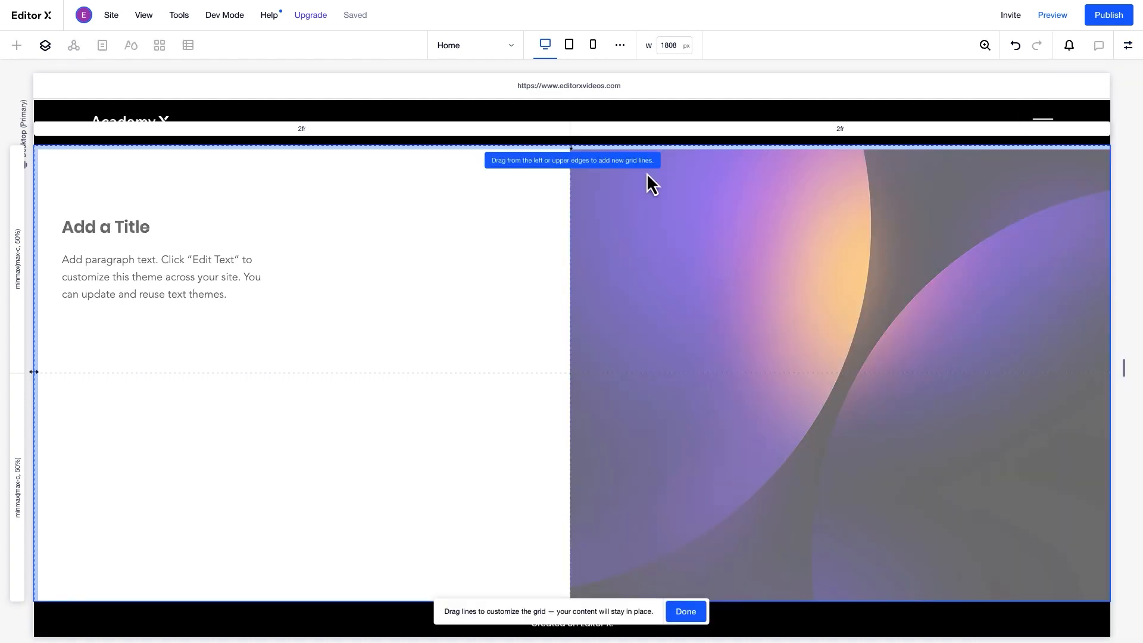
mouse_move(571, 224)
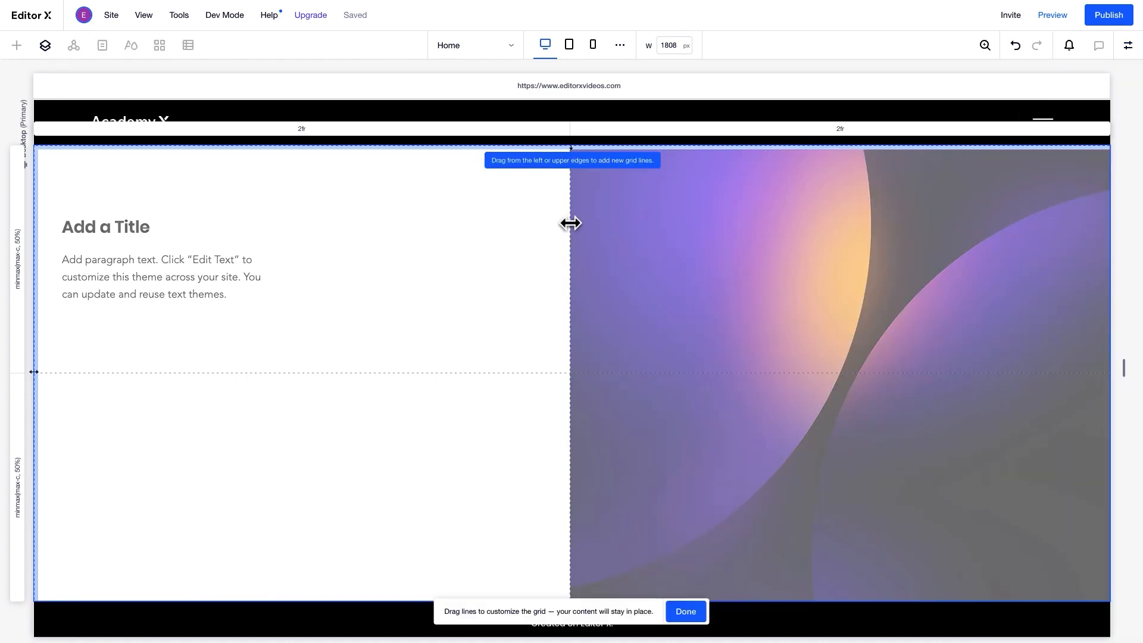
- Drag grid lines and delete the lower horizontal line, leaving rows of about 44.4% and 55.6%
drag(570, 223, 335, 260)
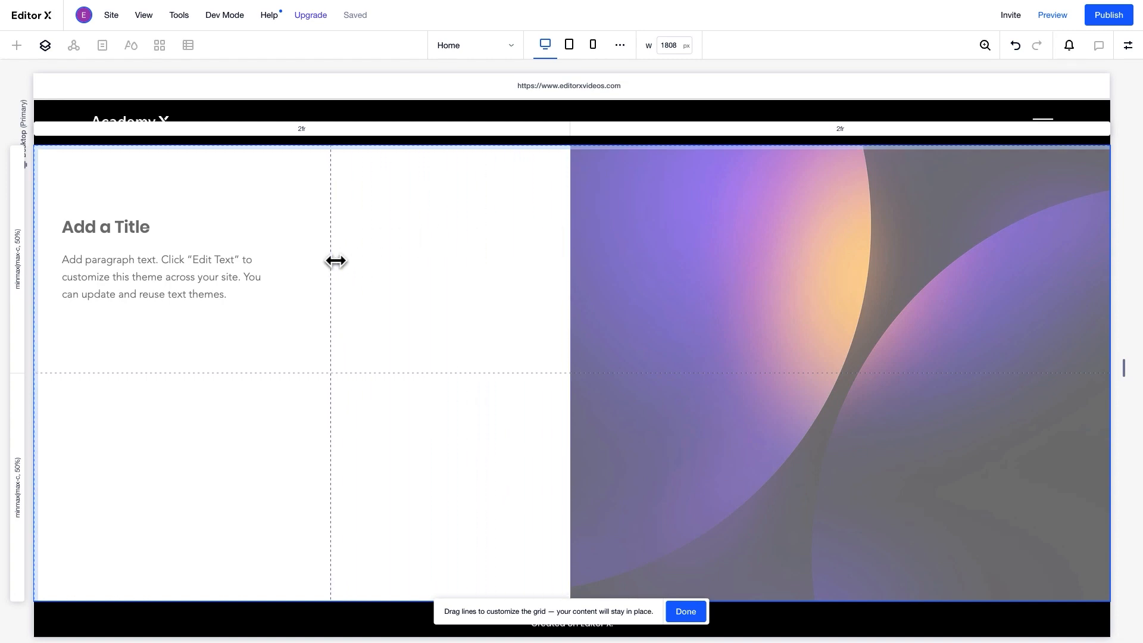
drag(330, 260, 570, 270)
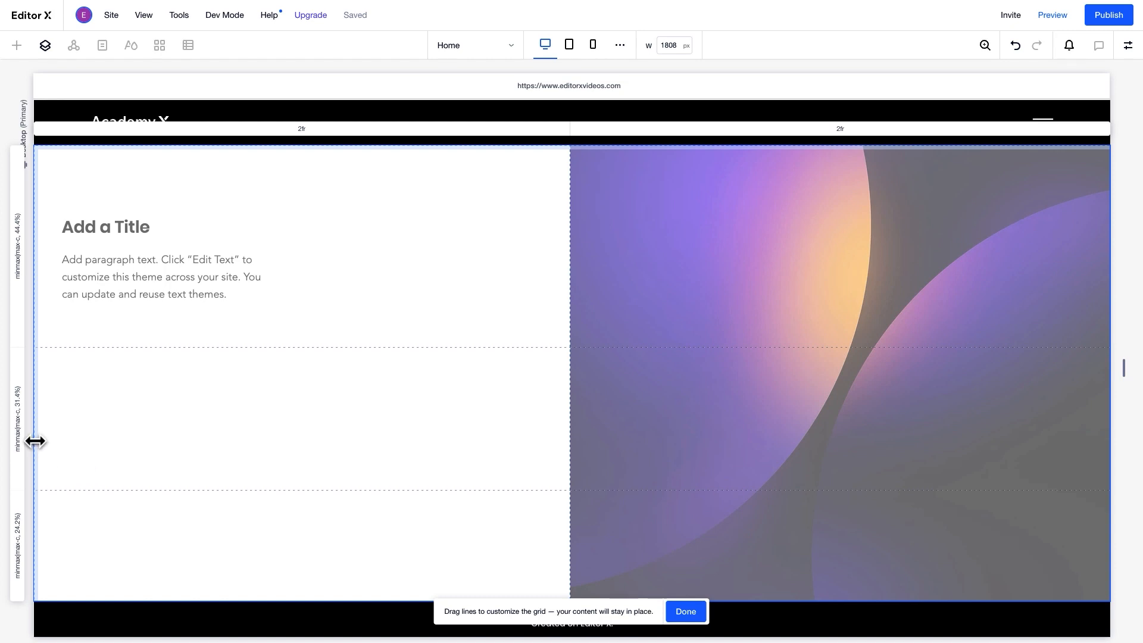
drag(35, 440, 416, 431)
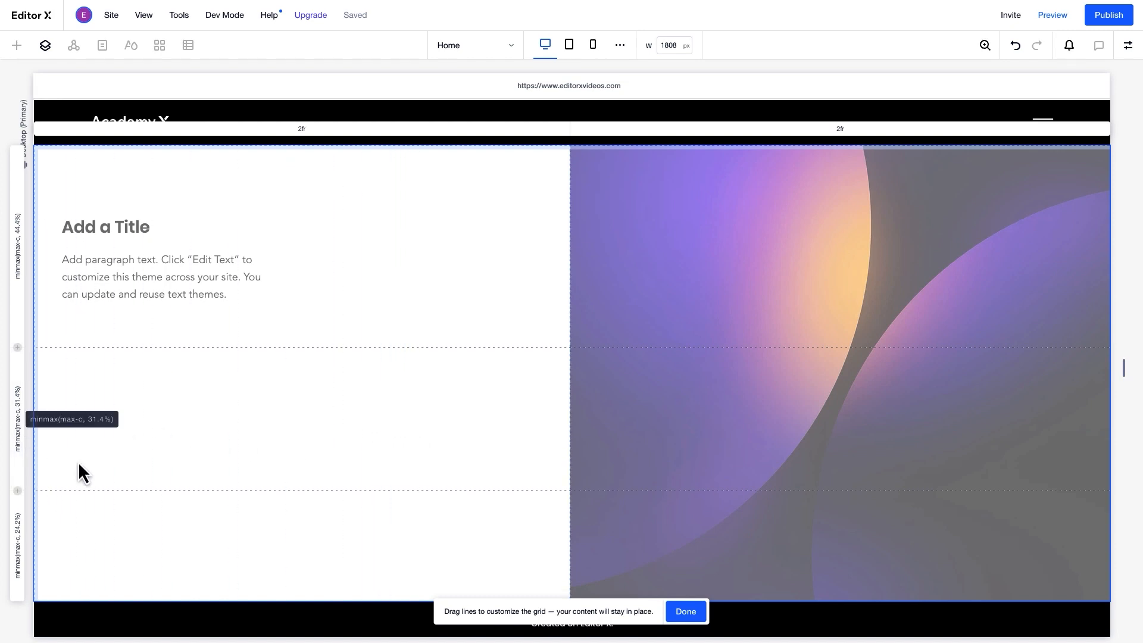
mouse_move(97, 496)
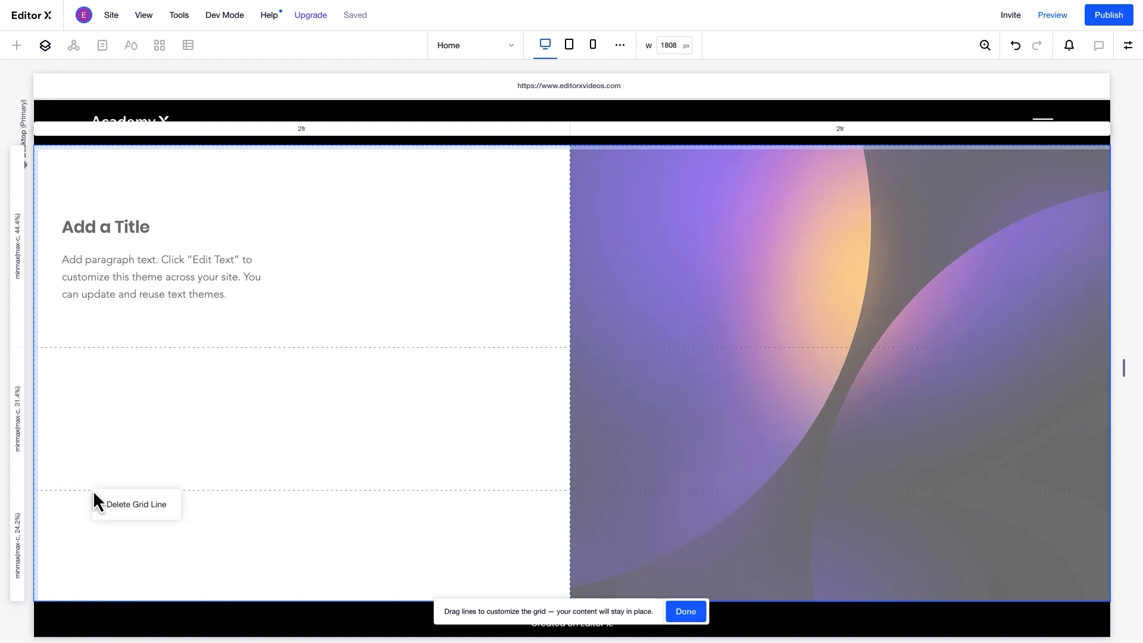
click(135, 504)
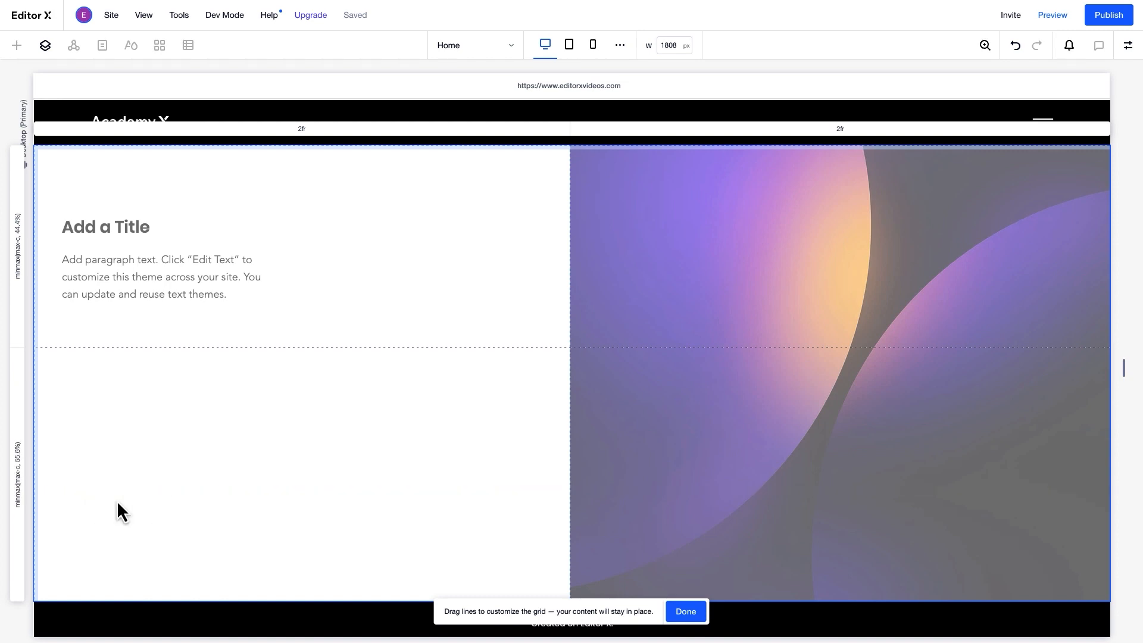
mouse_move(684, 611)
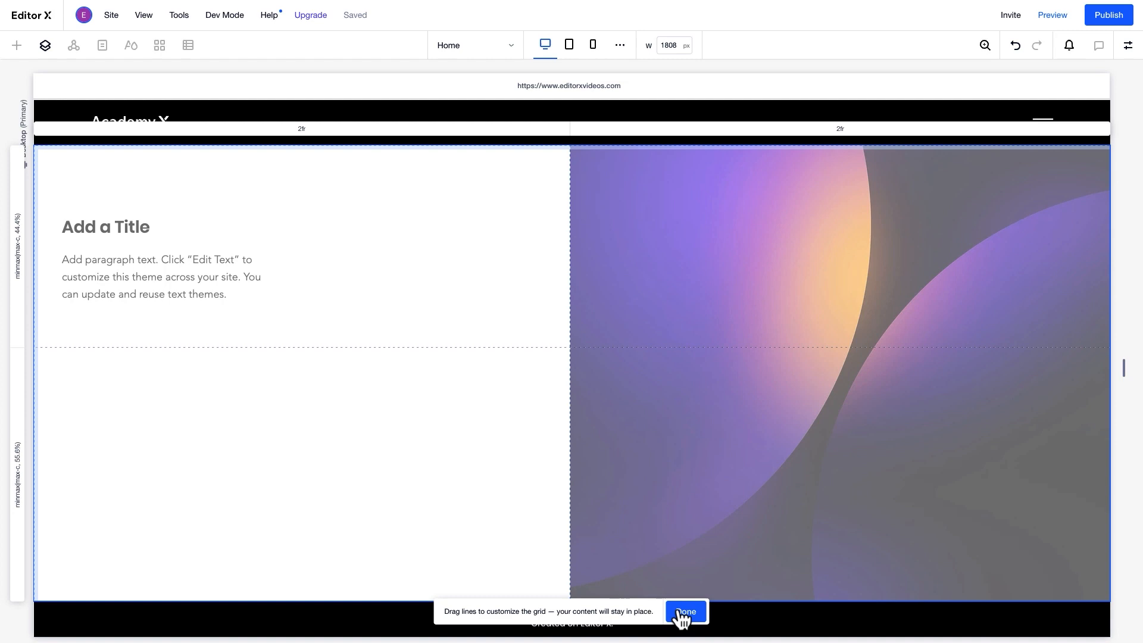
click(684, 612)
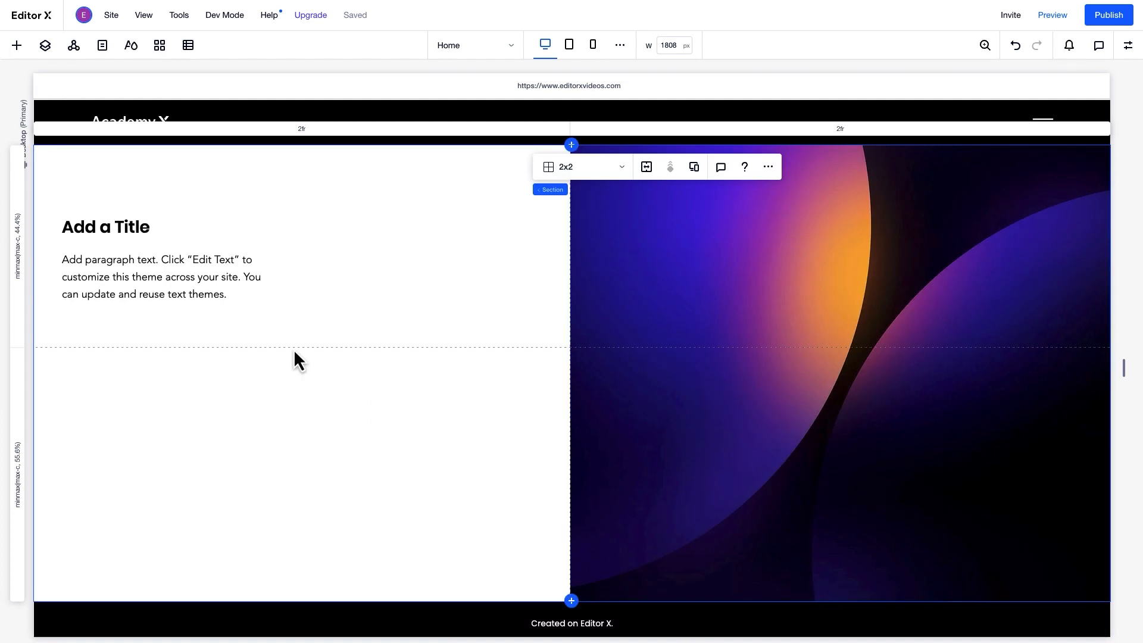
- Add a container in the lower-left cell, set it to 2x1, and put an image in each cell
click(16, 44)
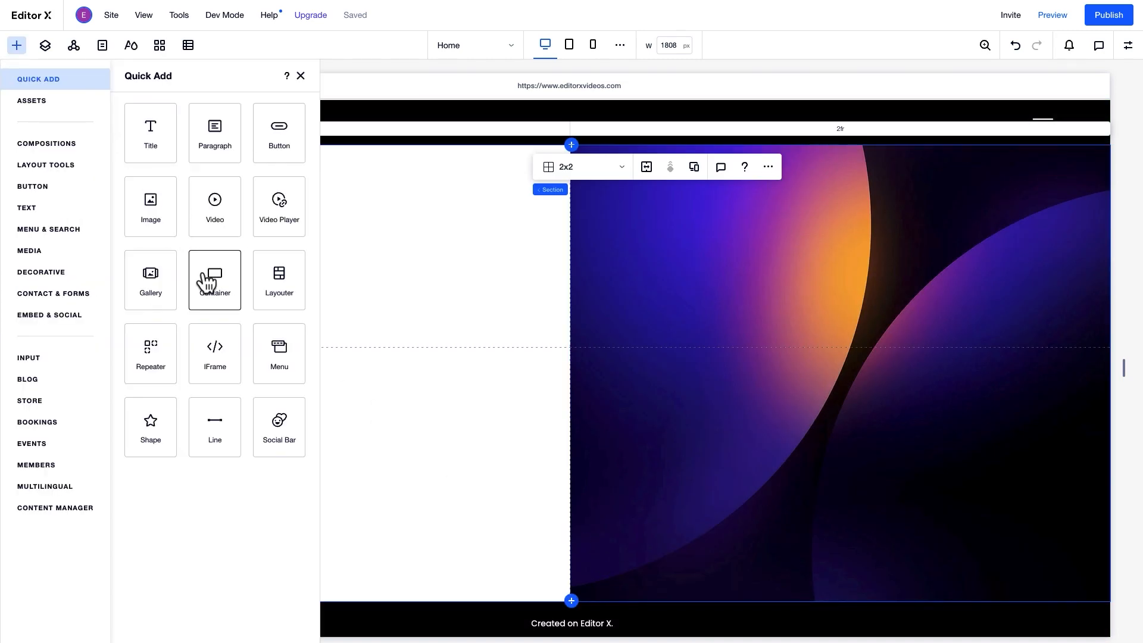
click(299, 75)
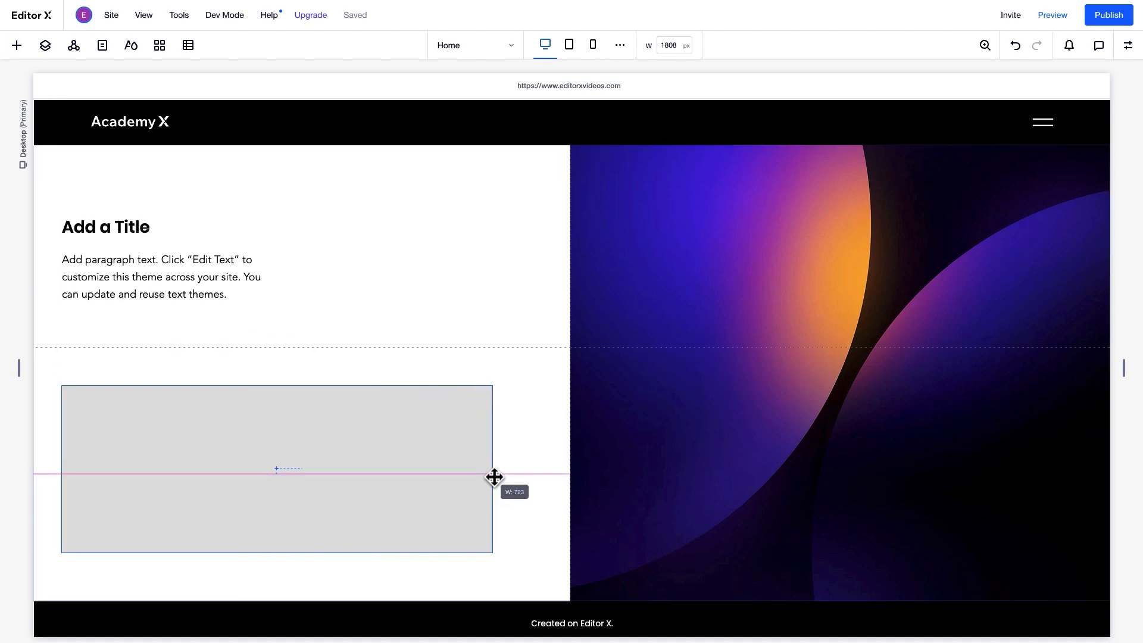
click(277, 469)
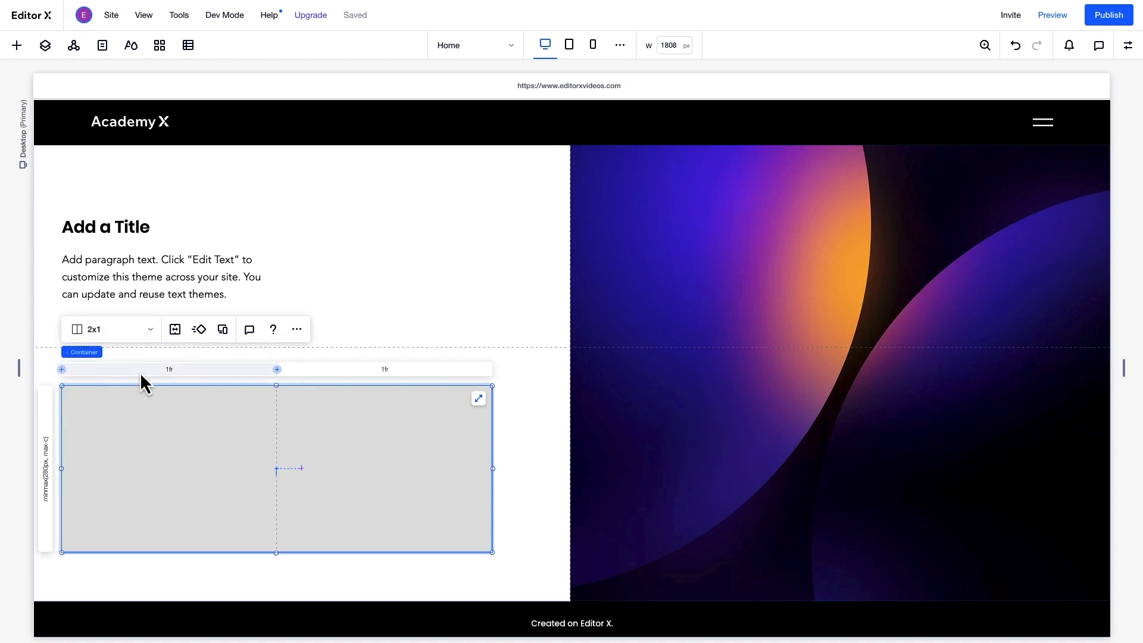
click(16, 45)
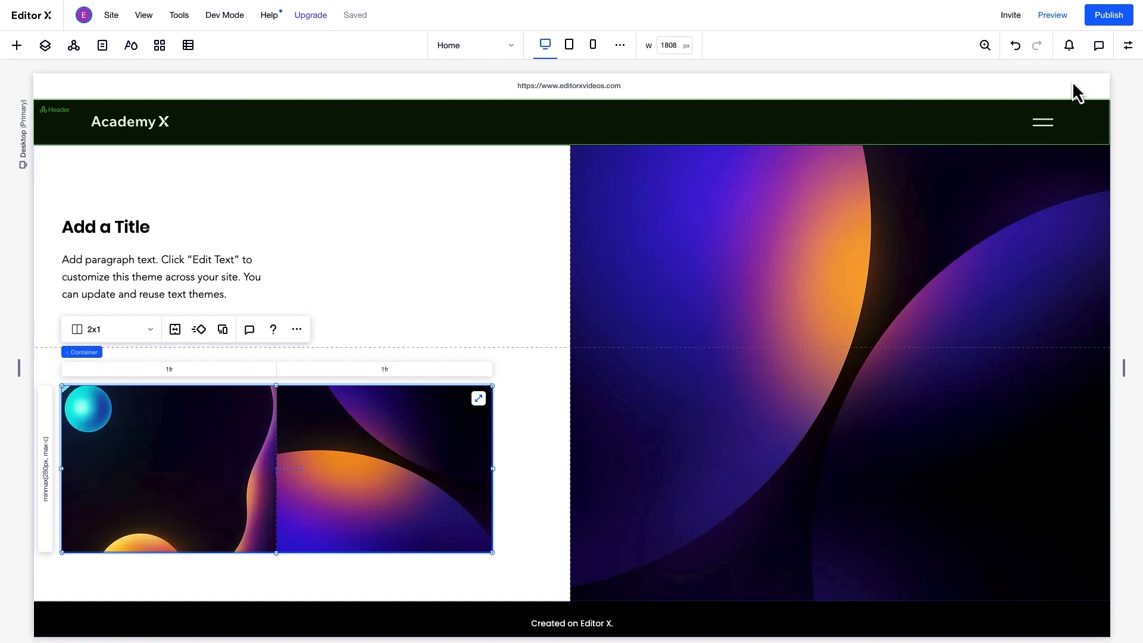
click(1127, 45)
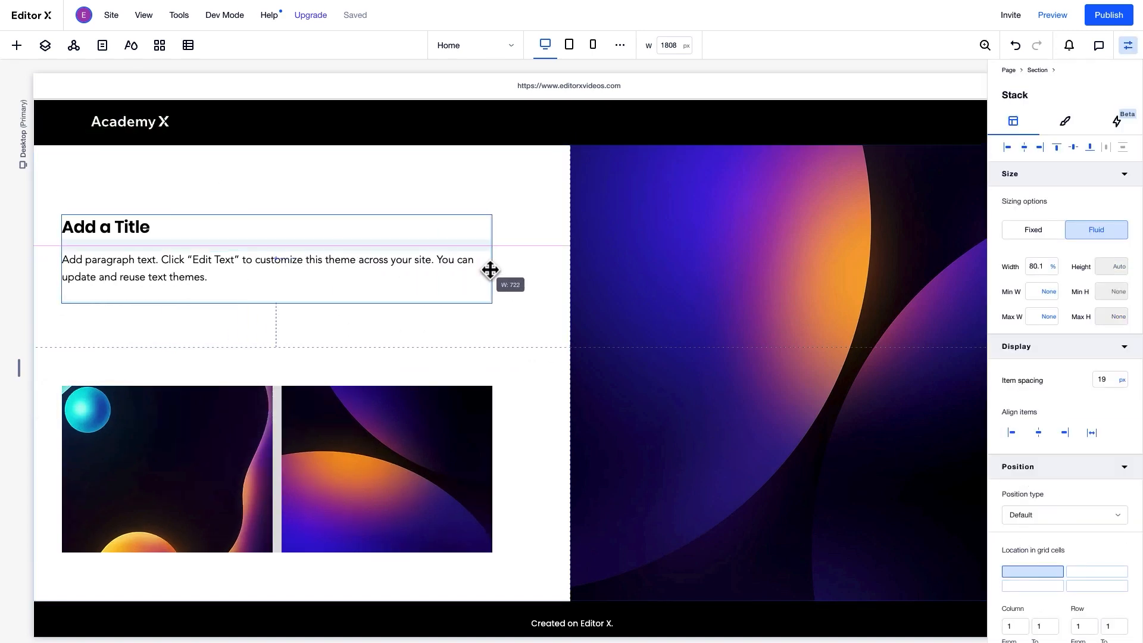
- Preview the page at tablet, then mobile, where text, hero image and images stack
click(568, 45)
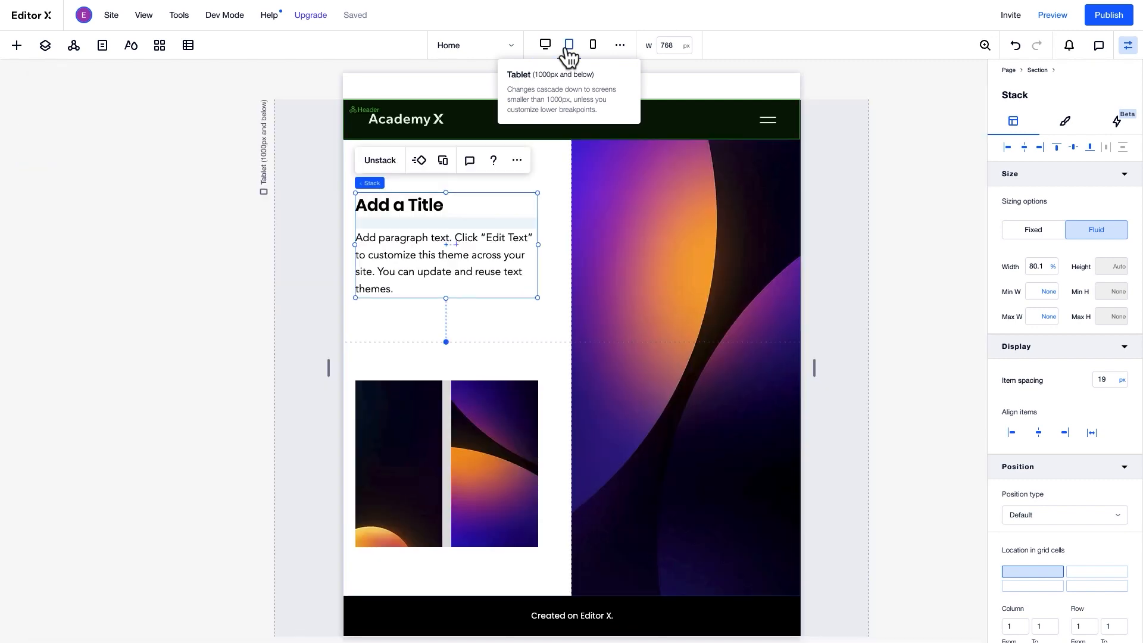
mouse_move(592, 44)
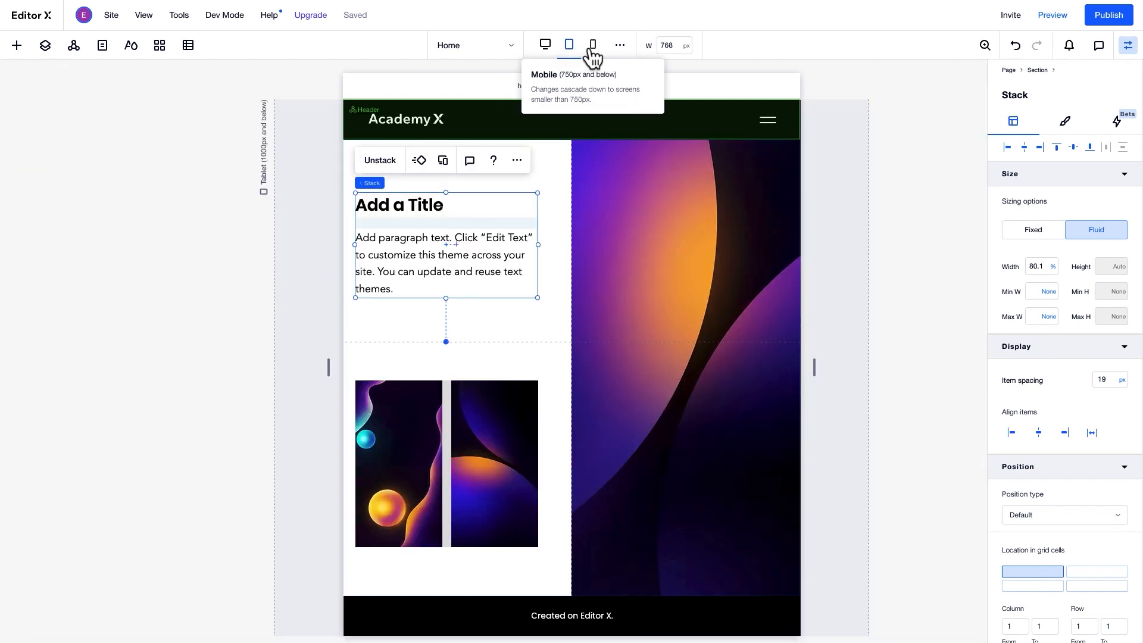
click(592, 45)
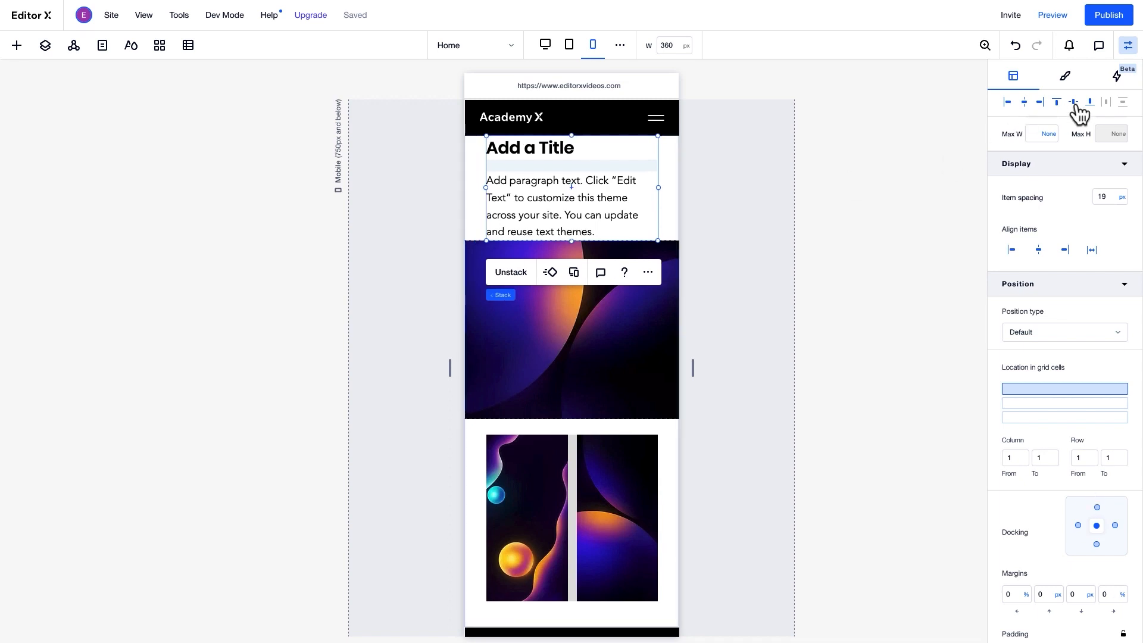
click(569, 44)
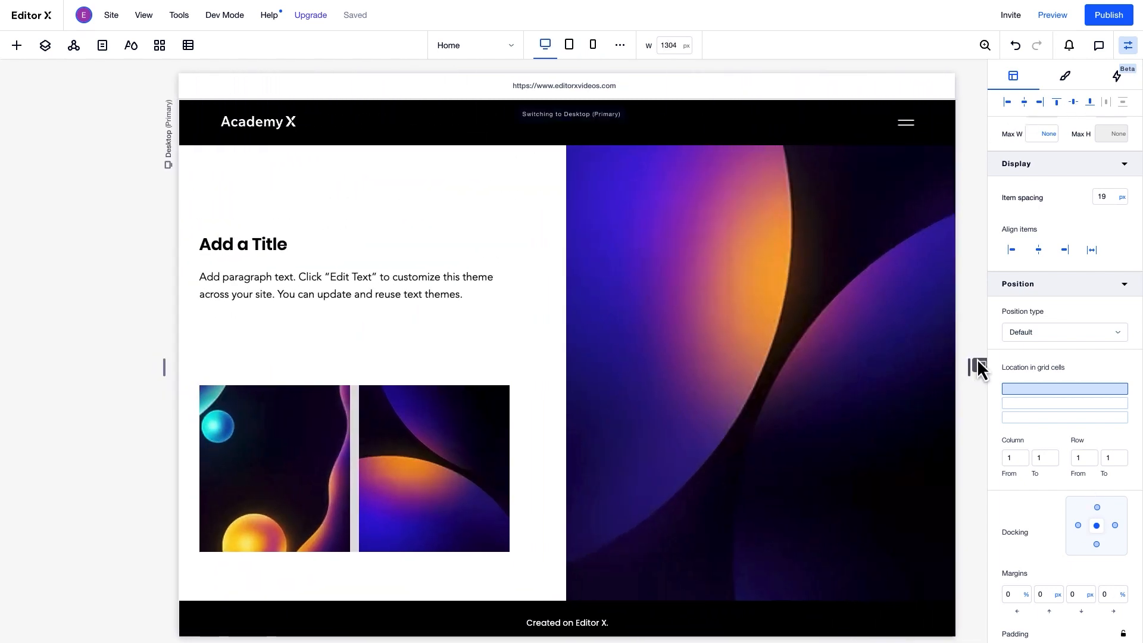
click(593, 45)
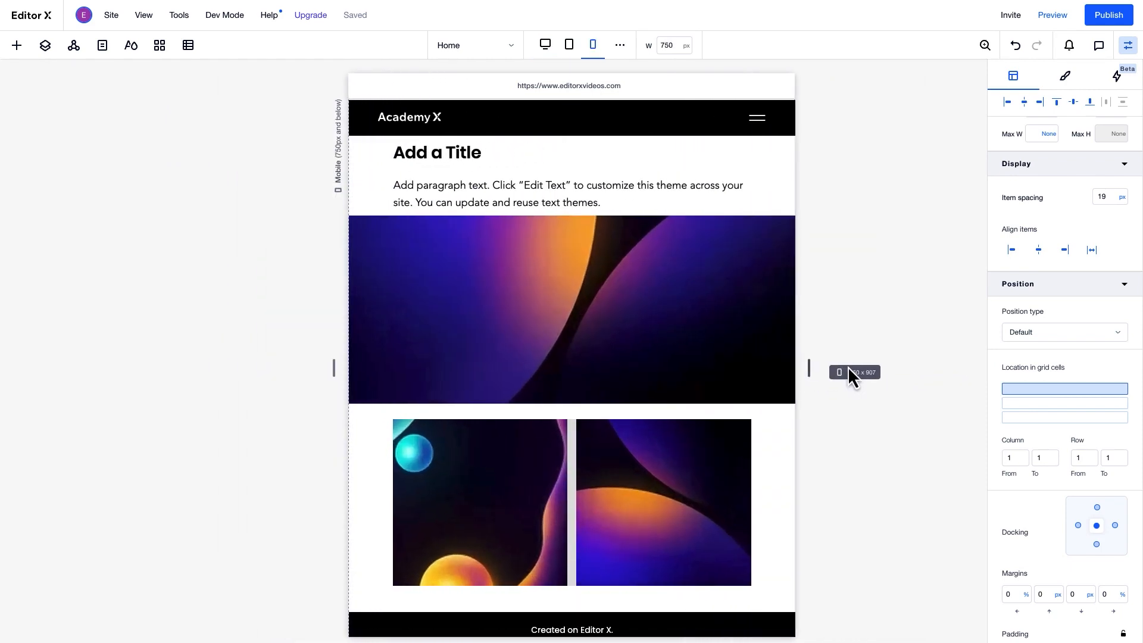
click(545, 44)
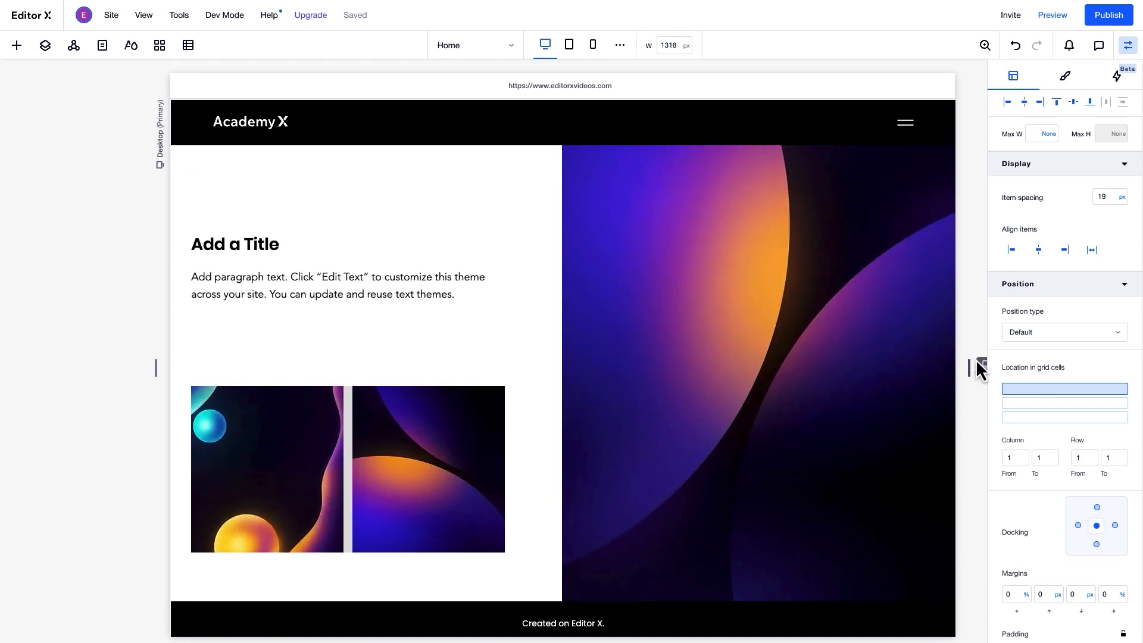
click(568, 44)
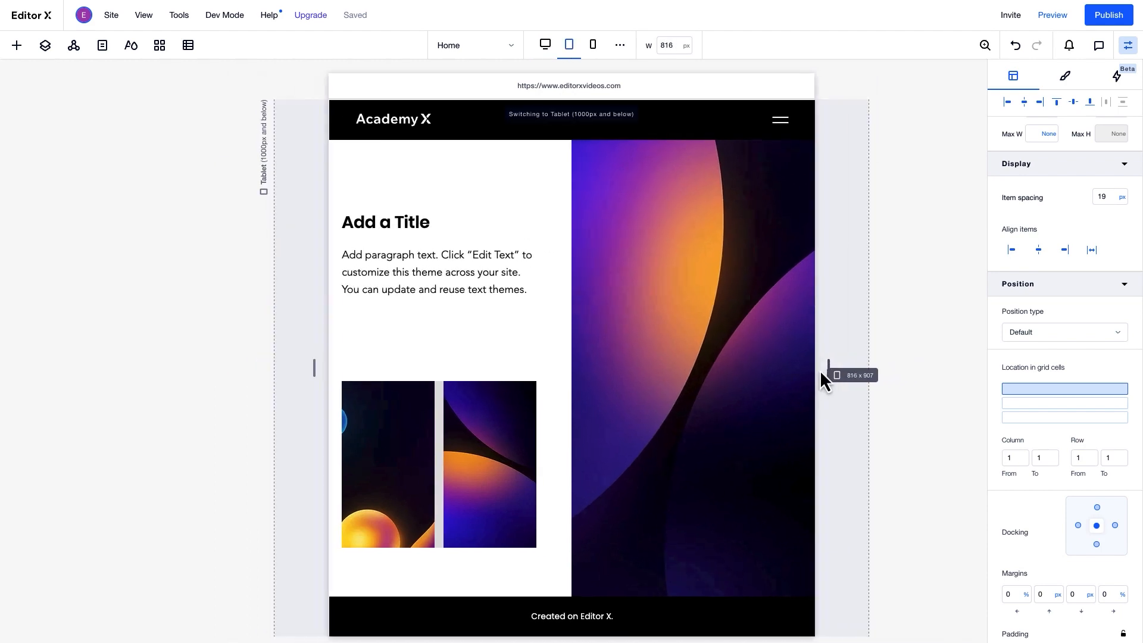
click(593, 45)
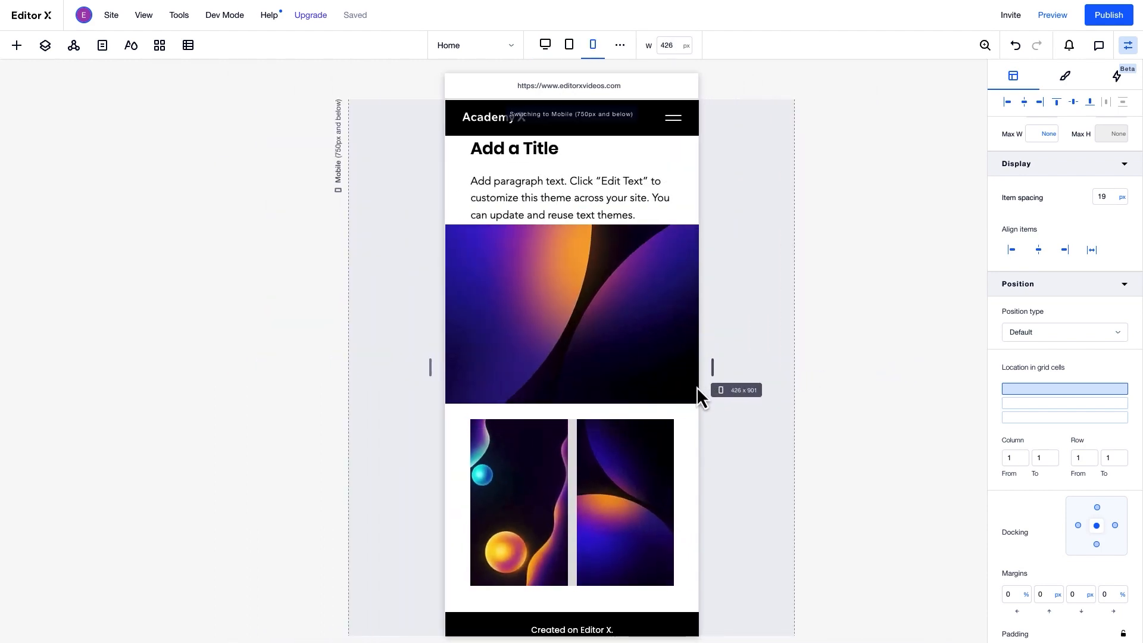